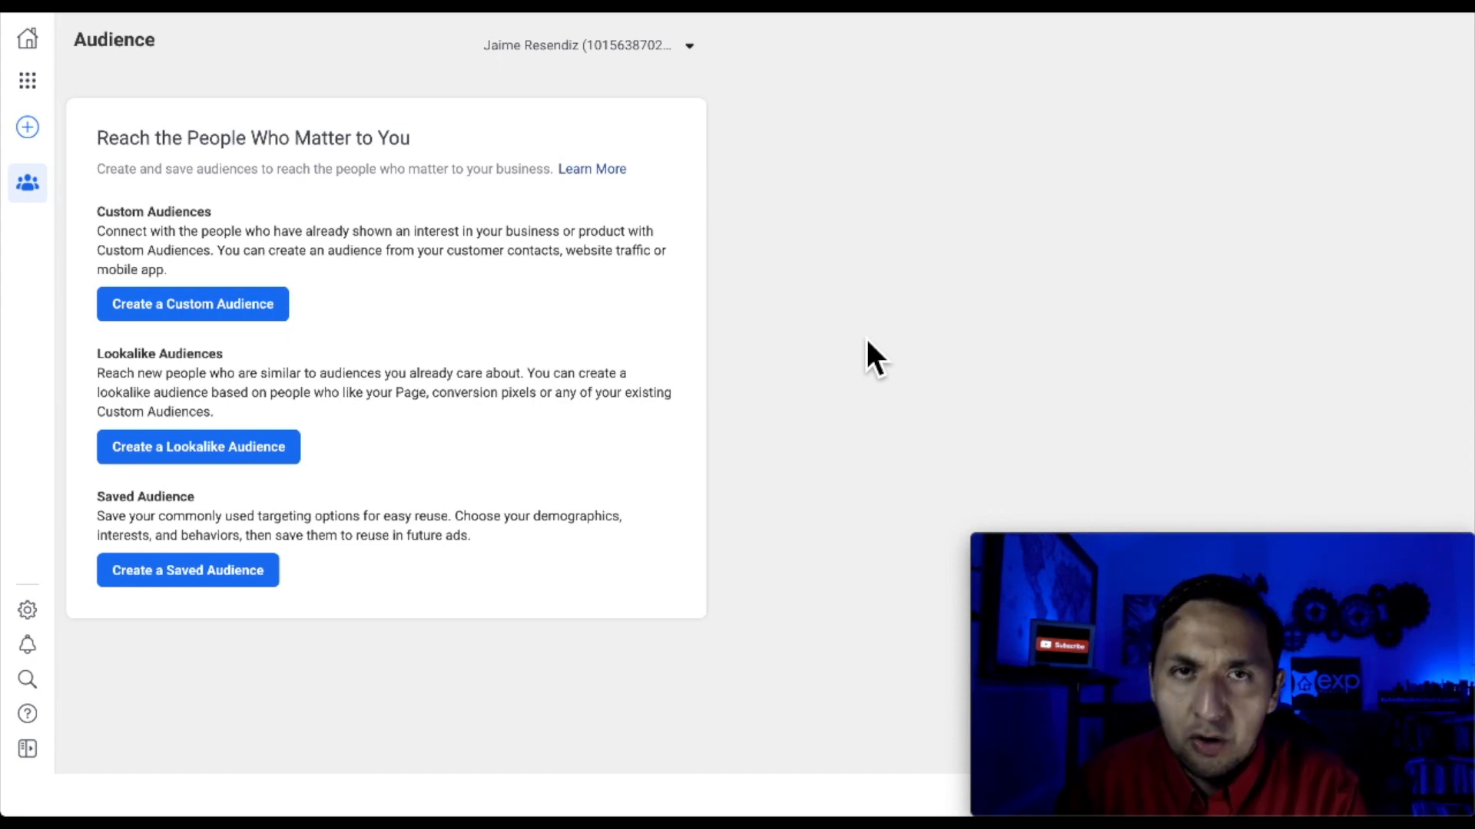
Go to the Audiences page from the business tools menu.
{"action": "left_click", "coordinate": [28, 82]}
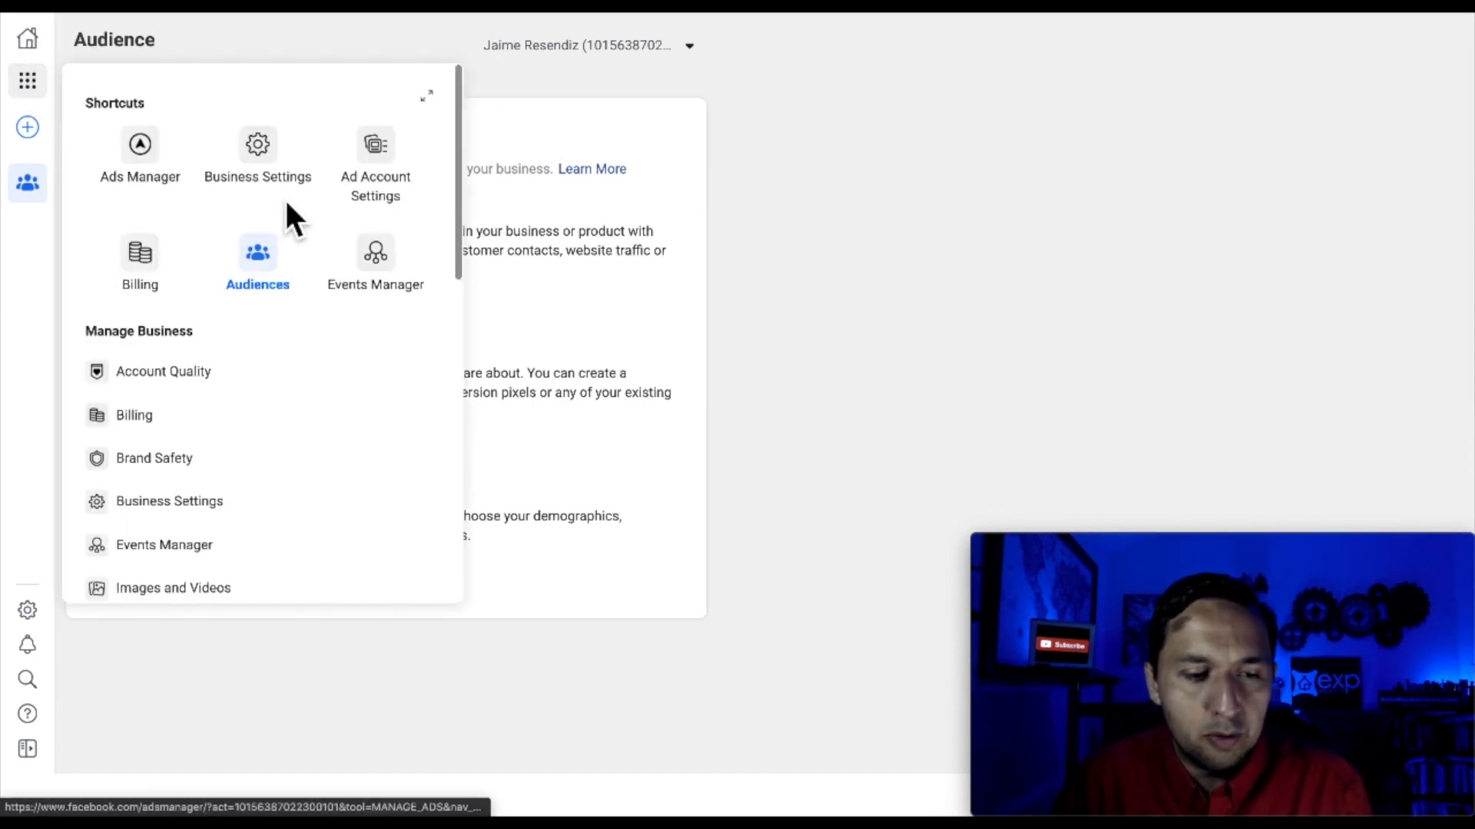
{"action": "mouse_move", "coordinate": [257, 258]}
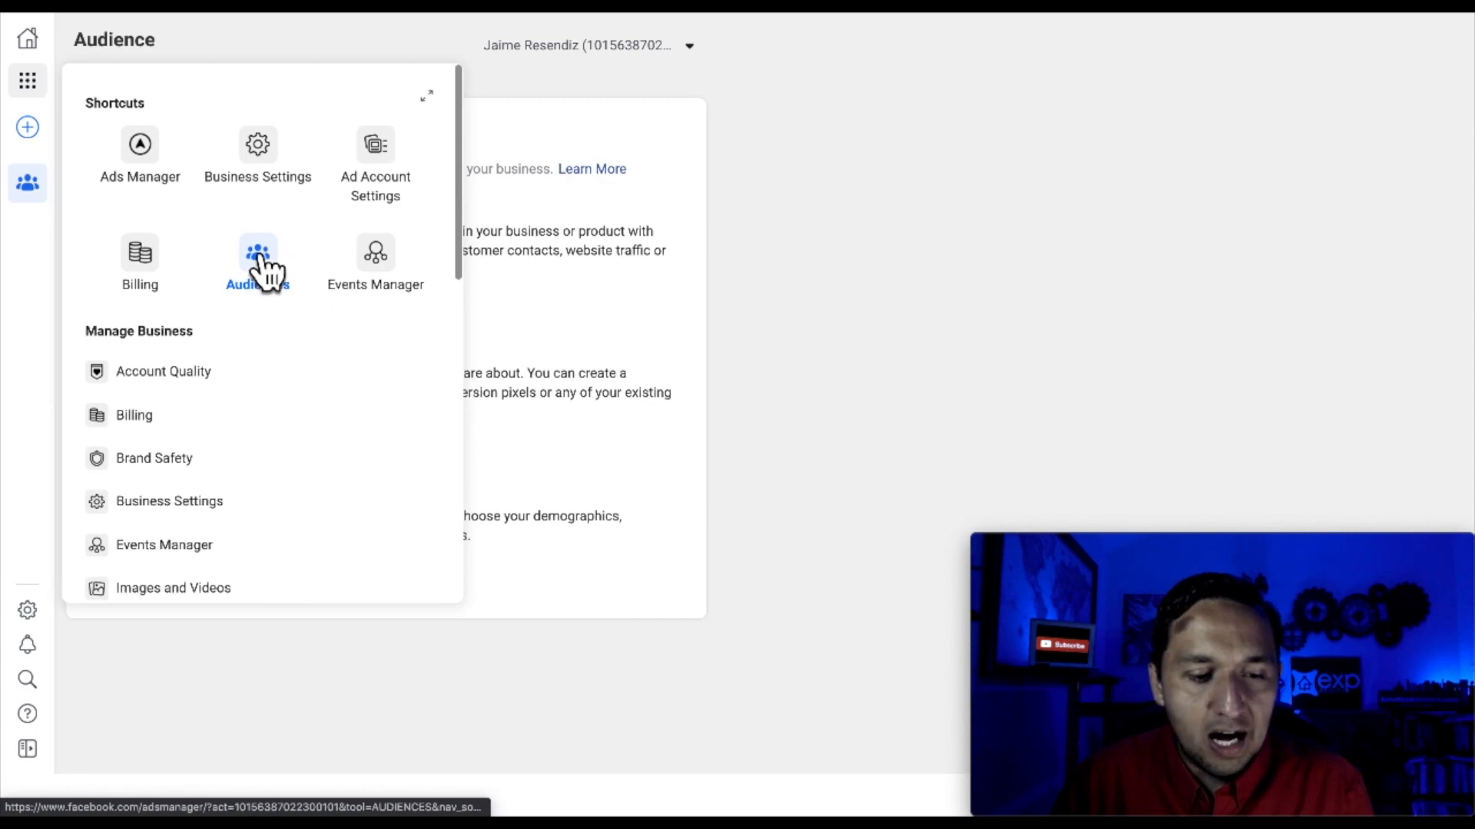
{"action": "left_click", "coordinate": [257, 263]}
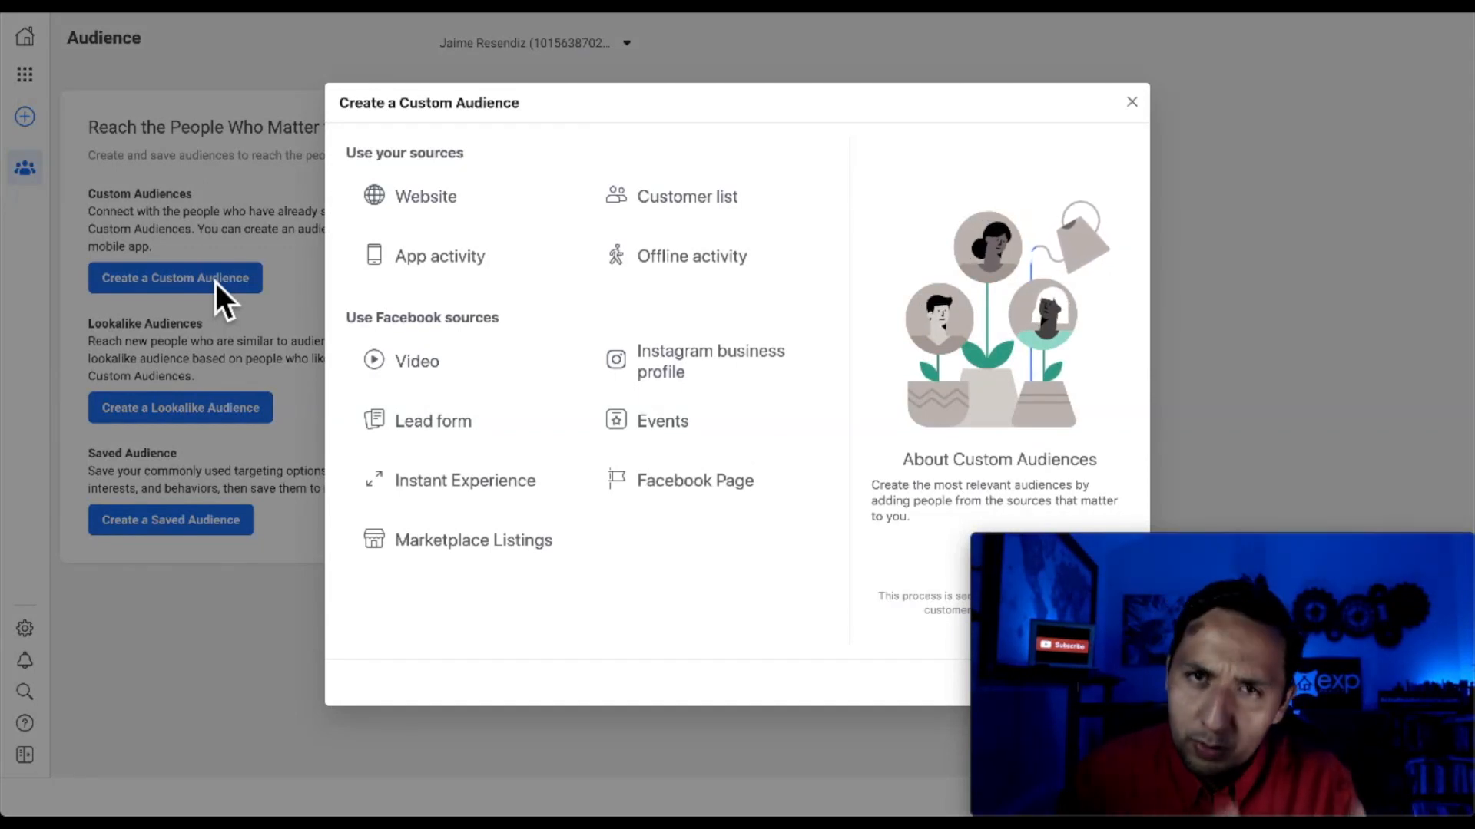
{"action": "mouse_move", "coordinate": [368, 334]}
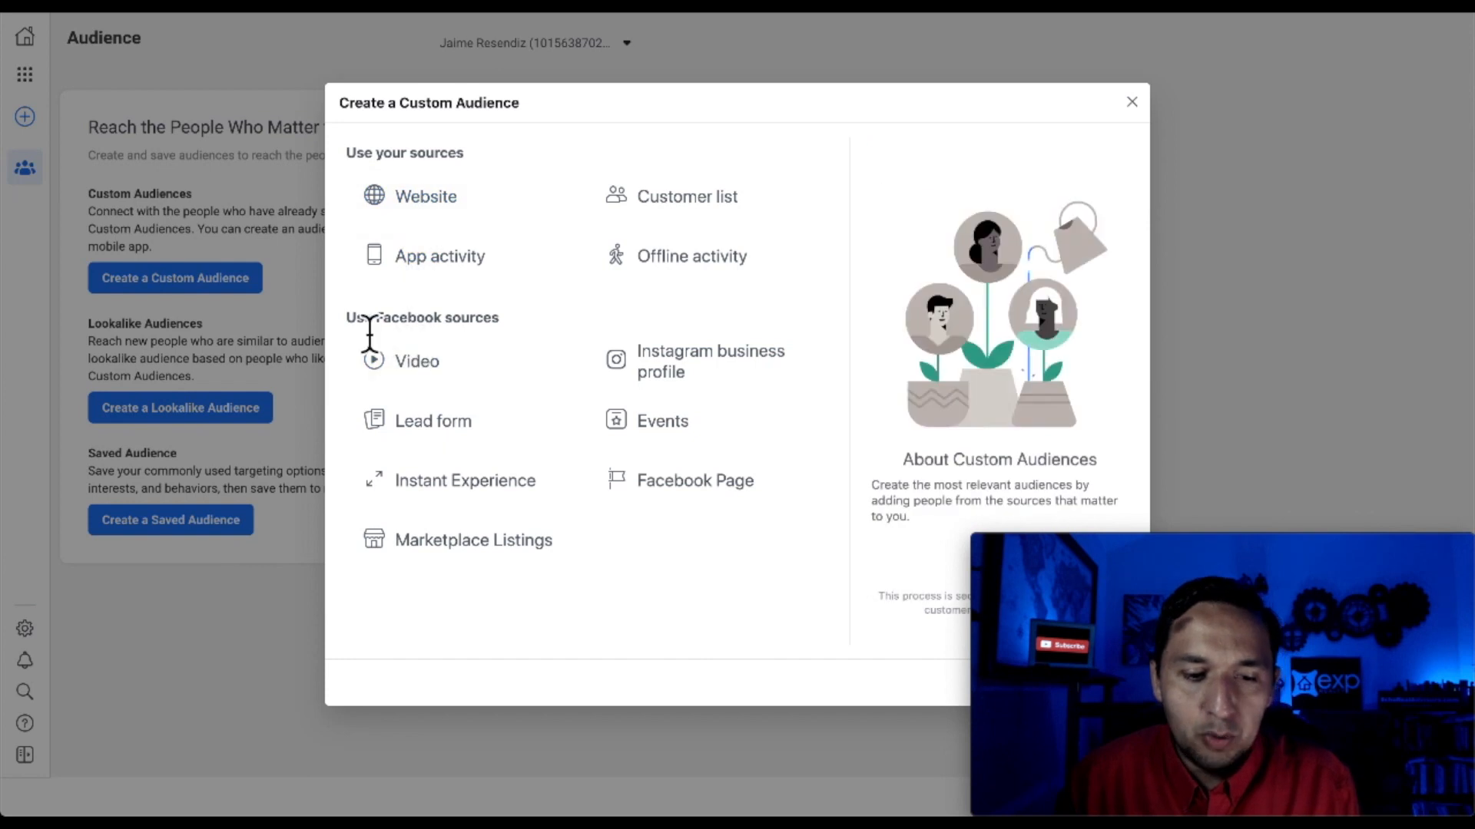
{"action": "mouse_move", "coordinate": [380, 169]}
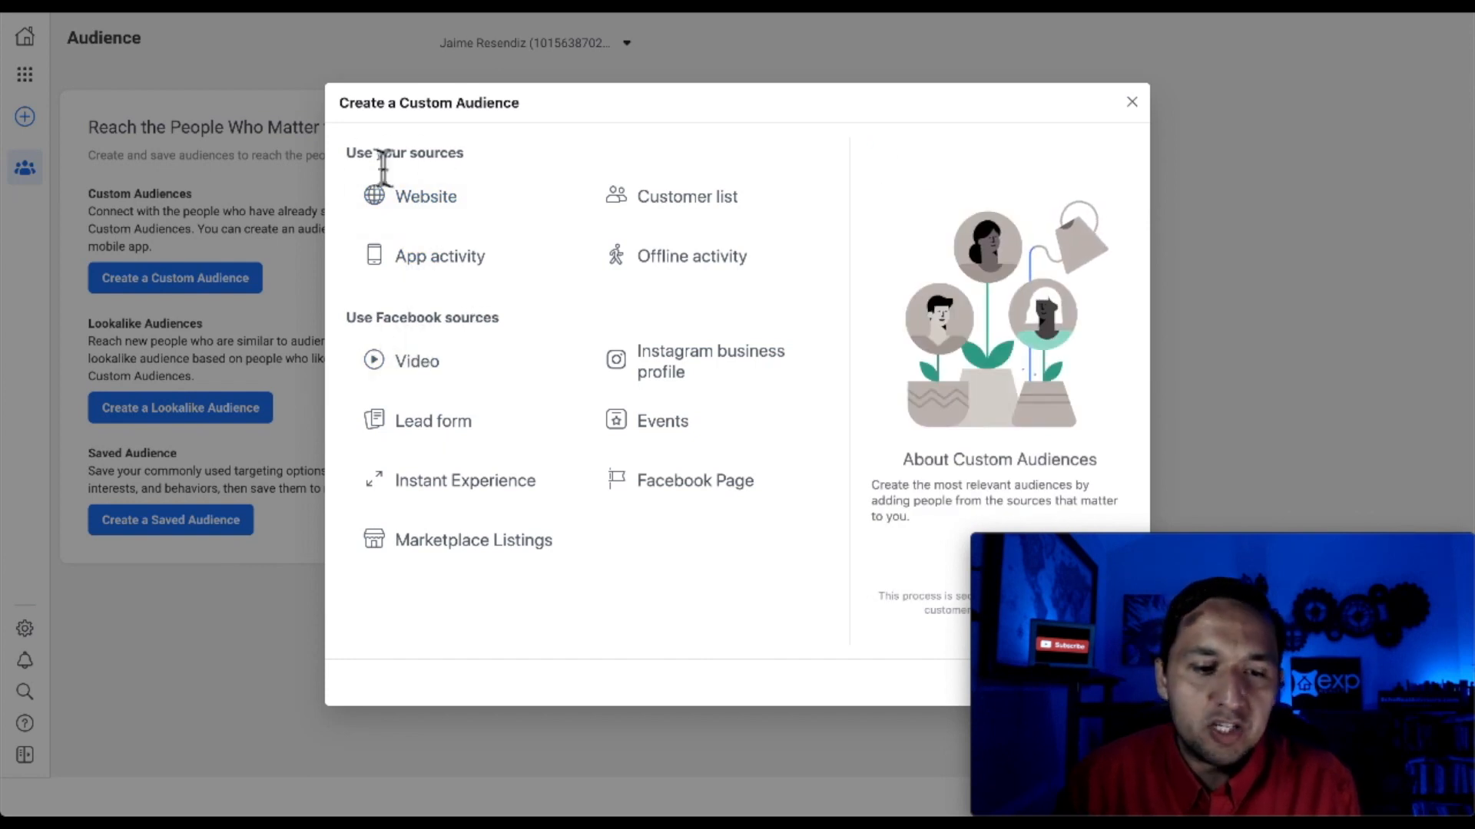
{"action": "mouse_move", "coordinate": [423, 178]}
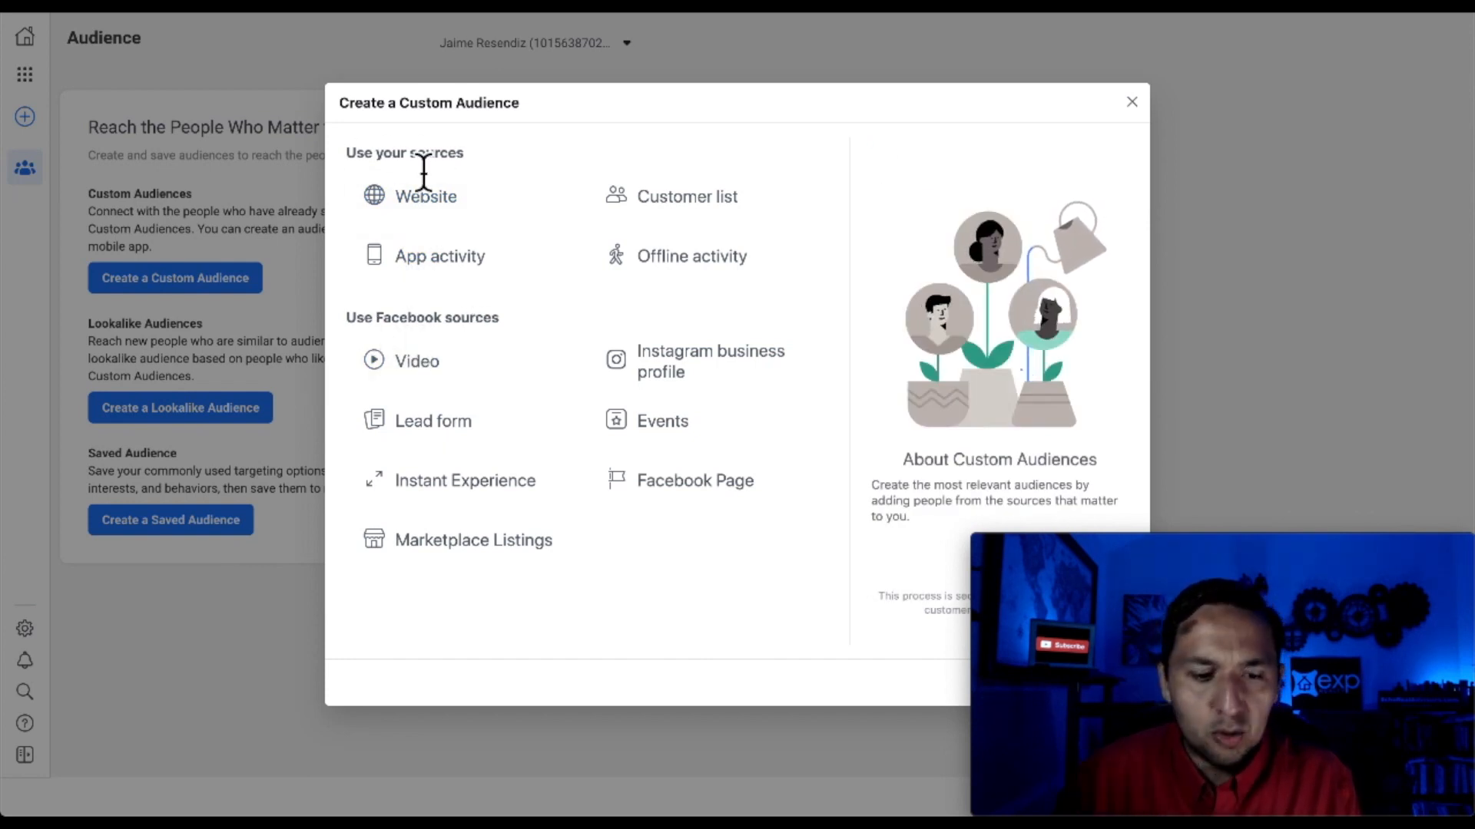
{"action": "mouse_move", "coordinate": [489, 338]}
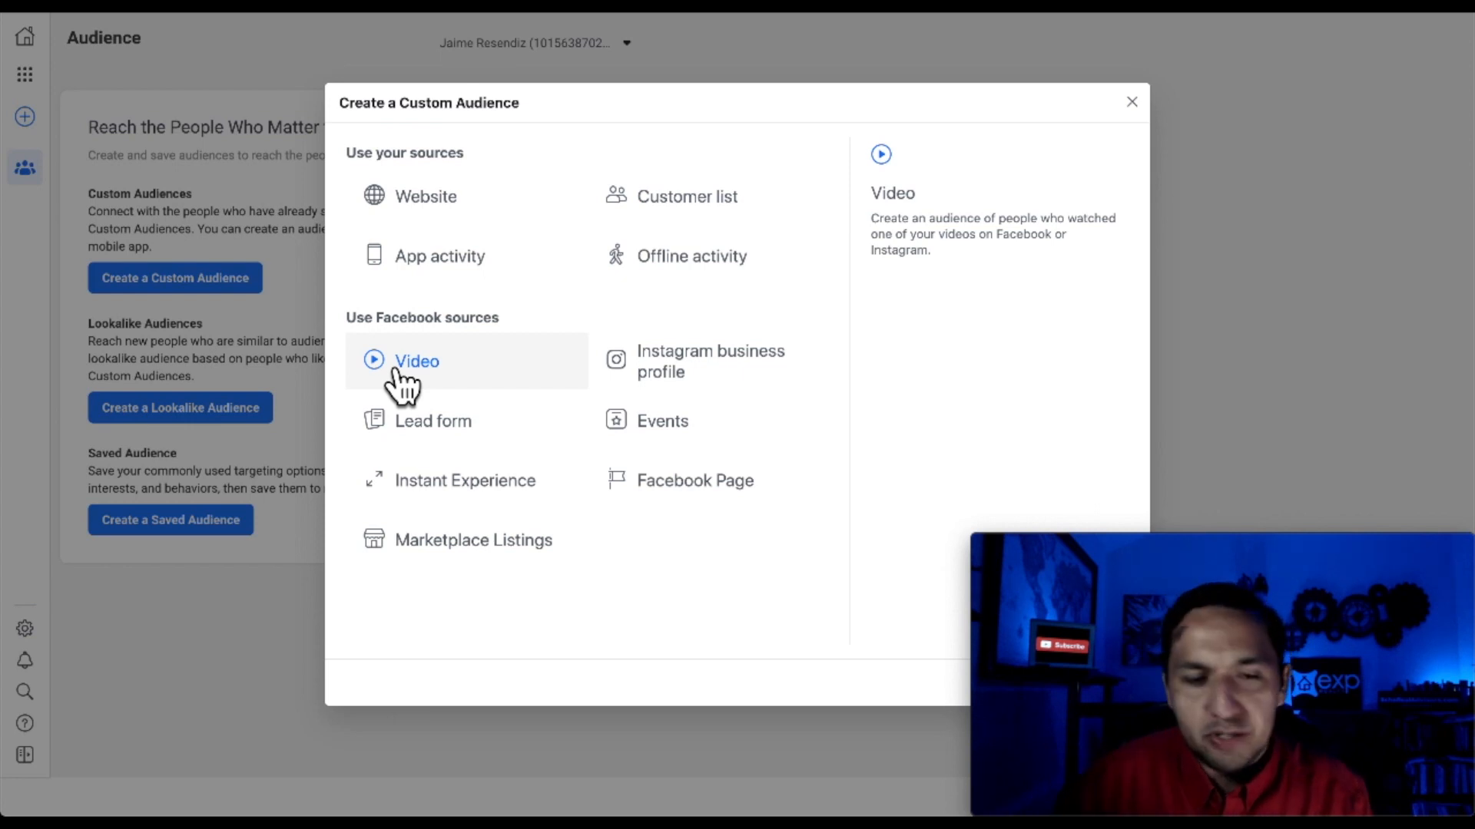
{"action": "mouse_move", "coordinate": [434, 376]}
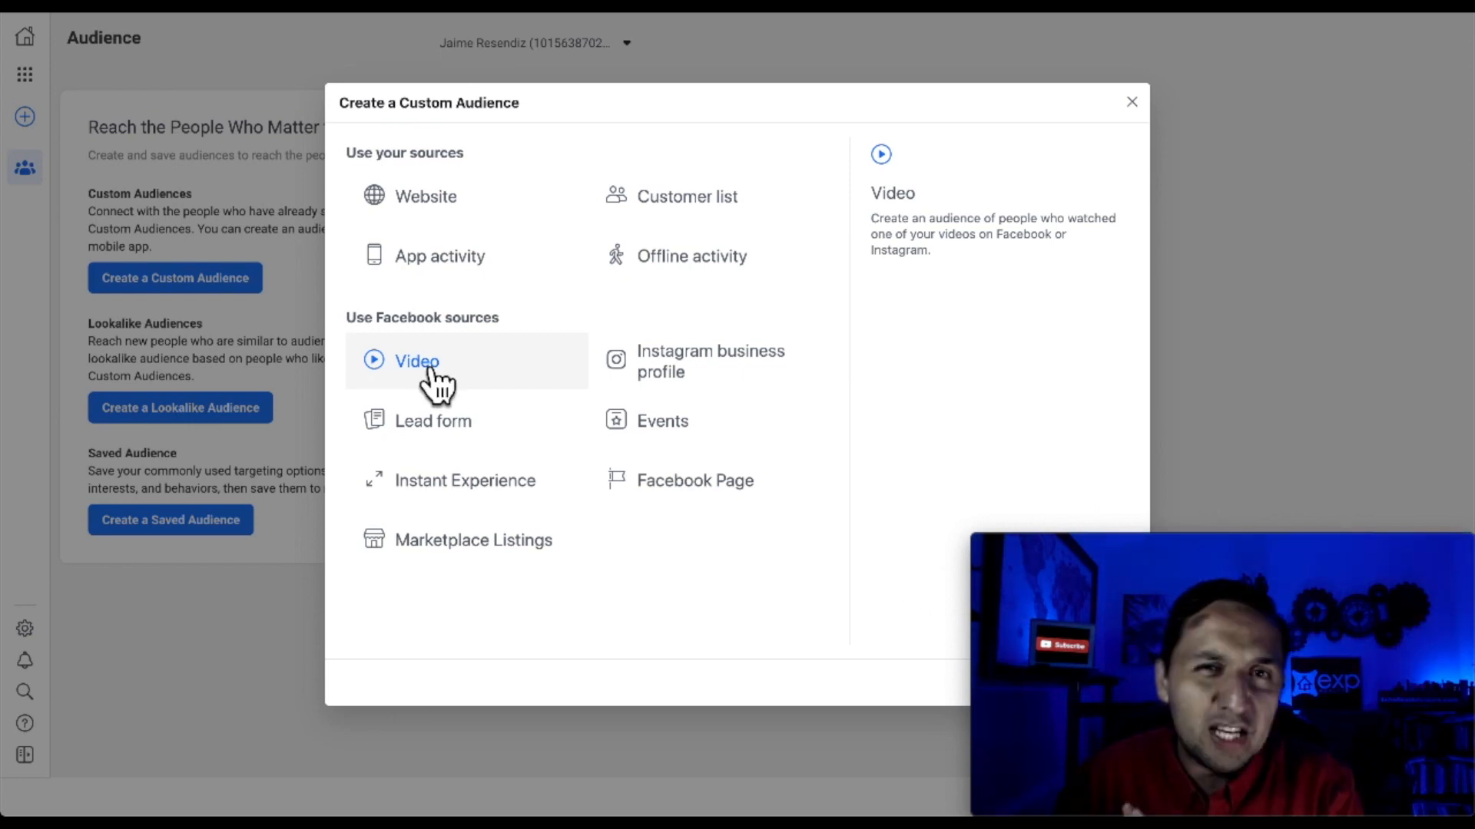
{"action": "mouse_move", "coordinate": [433, 421]}
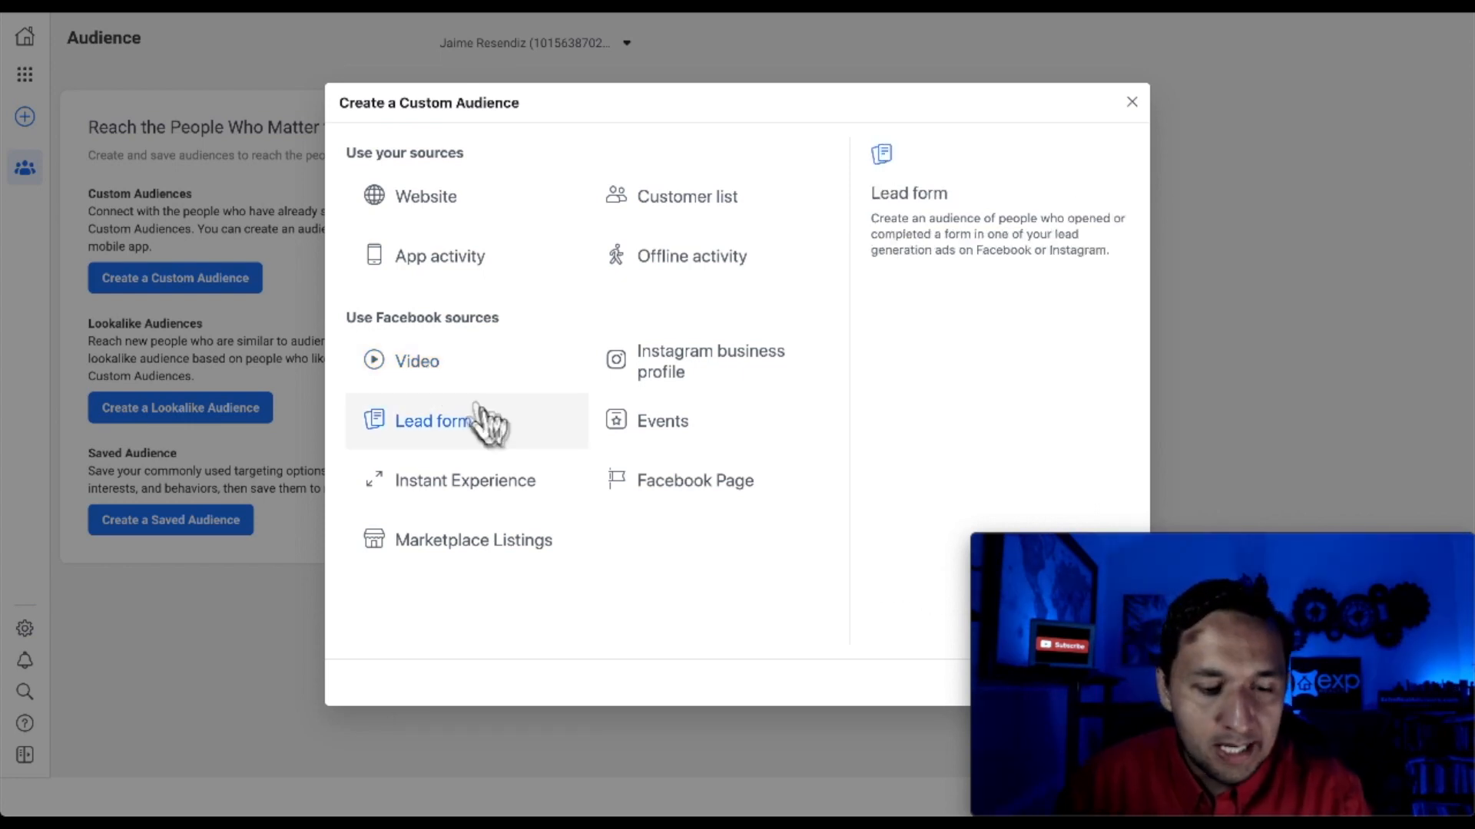
{"action": "mouse_move", "coordinate": [437, 450]}
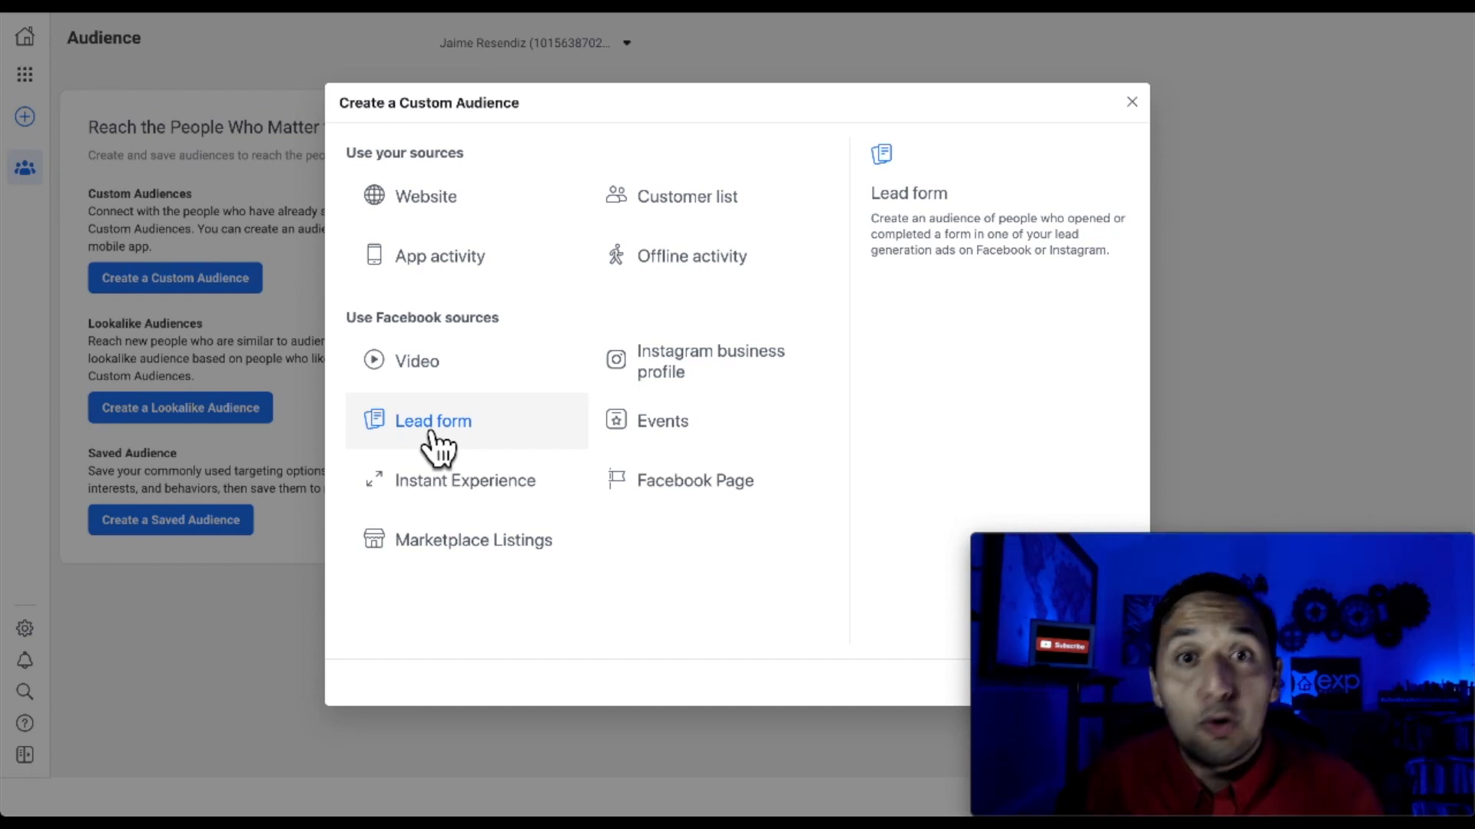
{"action": "mouse_move", "coordinate": [466, 480]}
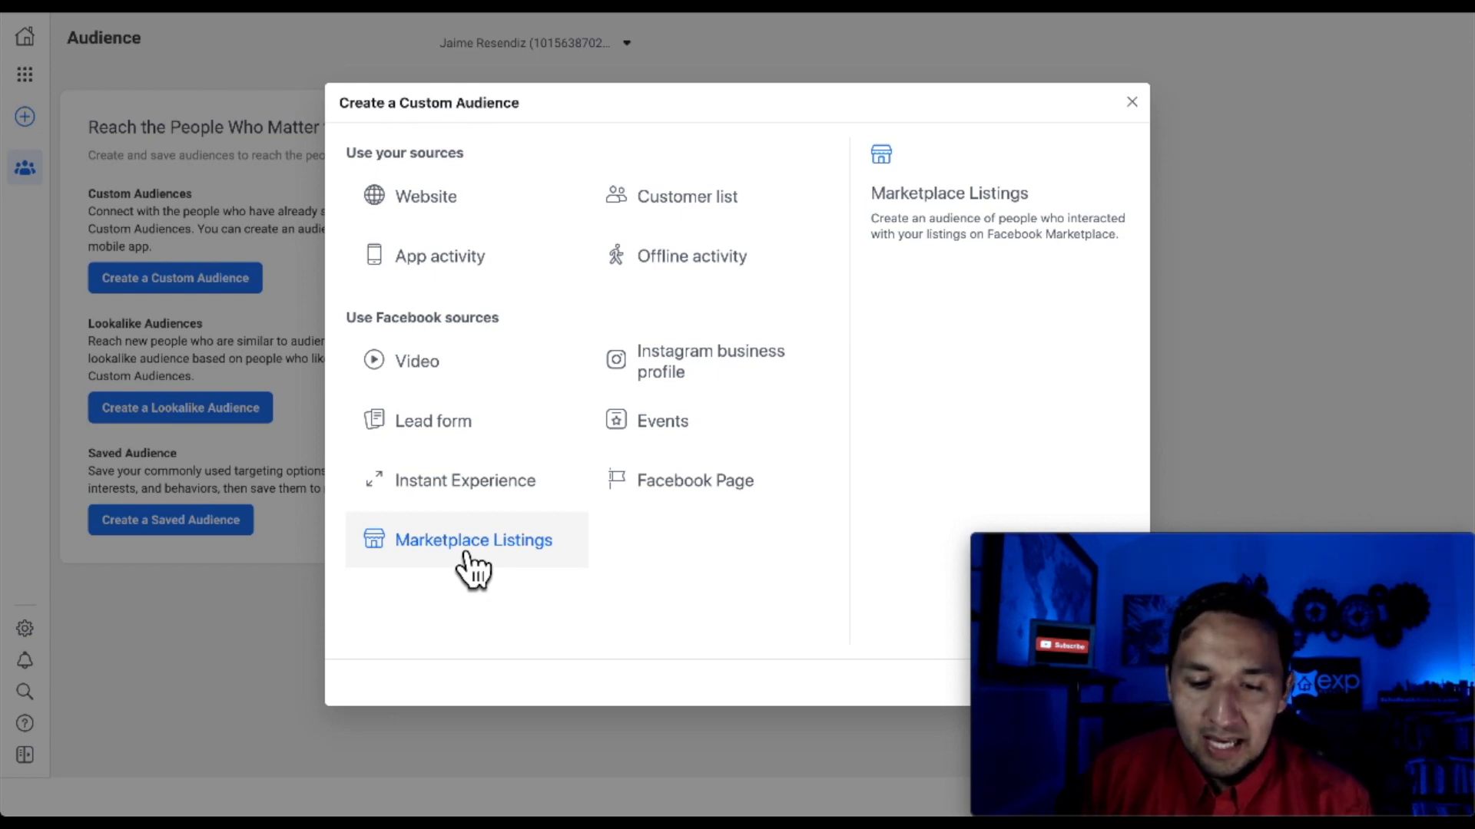
{"action": "mouse_move", "coordinate": [496, 576]}
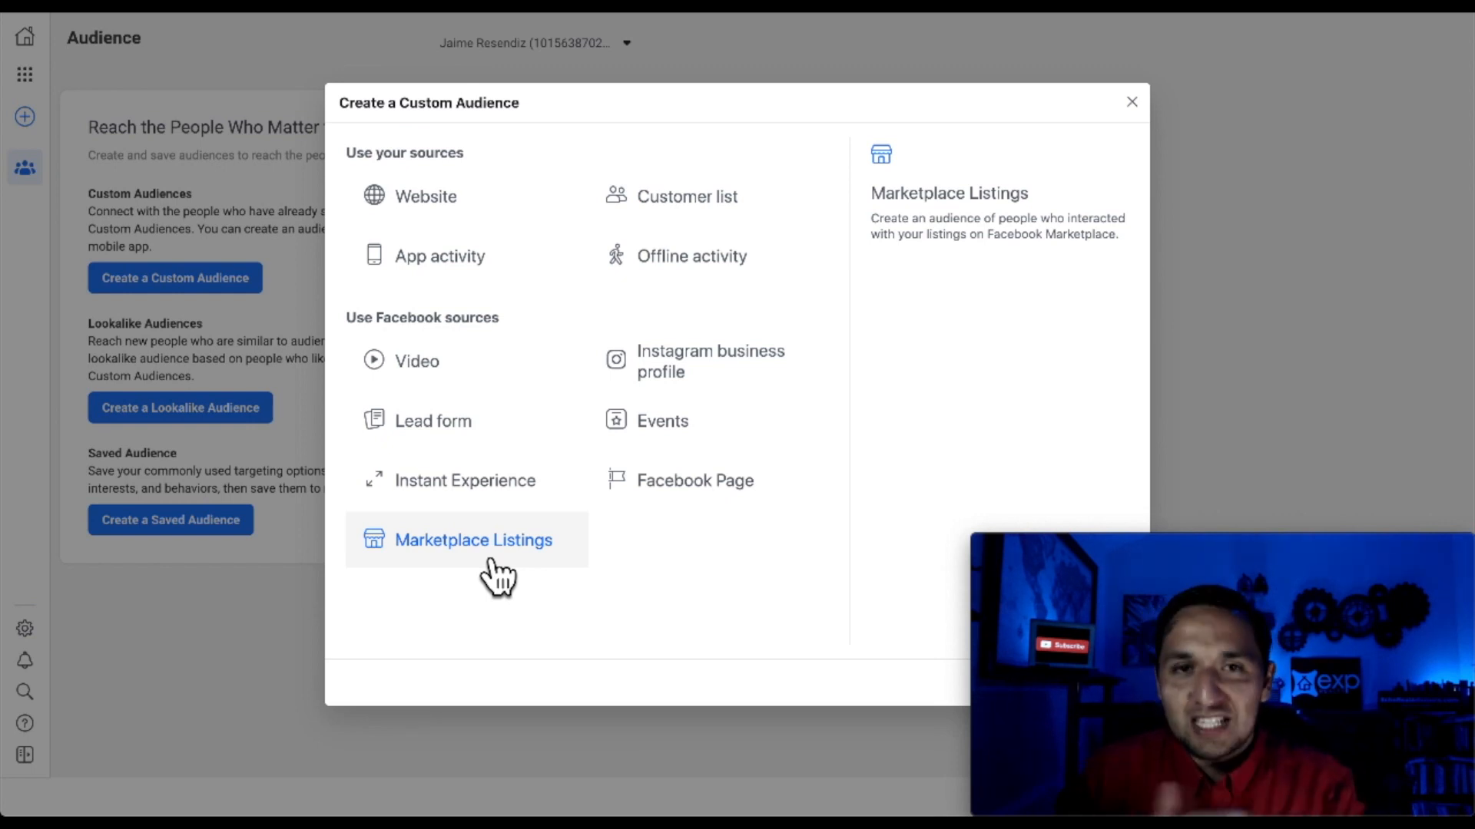
{"action": "mouse_move", "coordinate": [709, 361]}
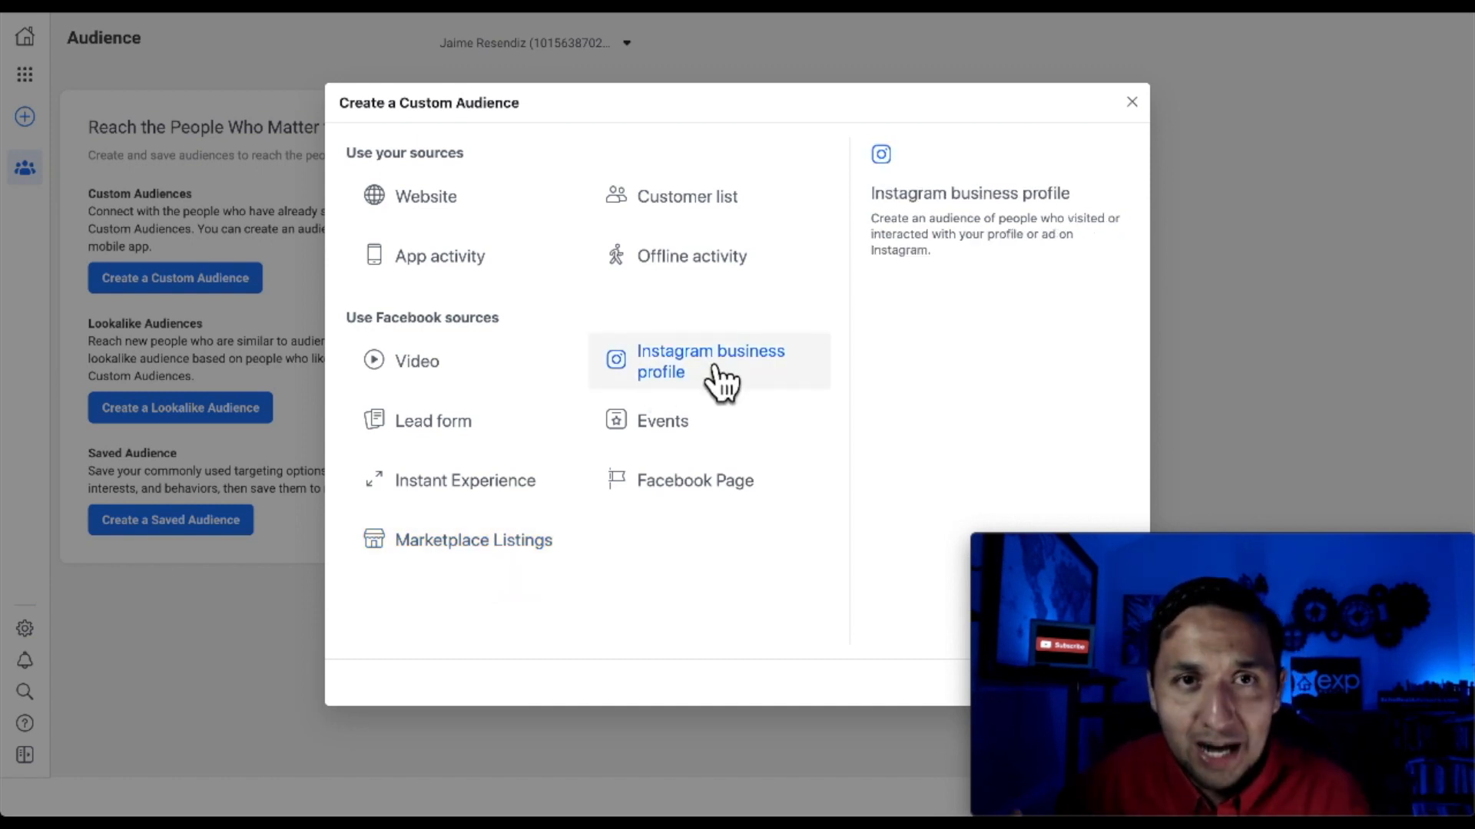
{"action": "mouse_move", "coordinate": [662, 421]}
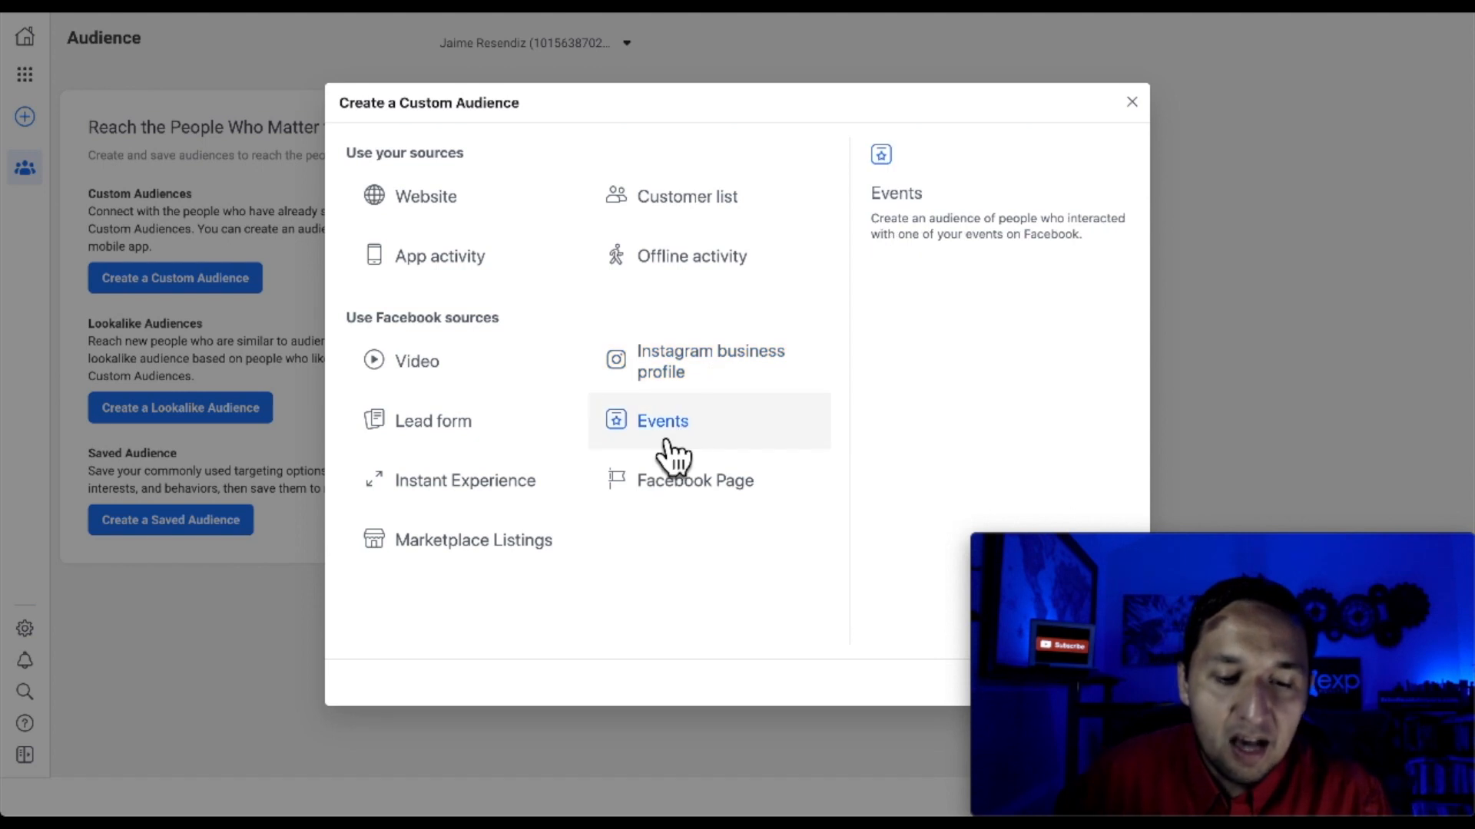
{"action": "mouse_move", "coordinate": [695, 481]}
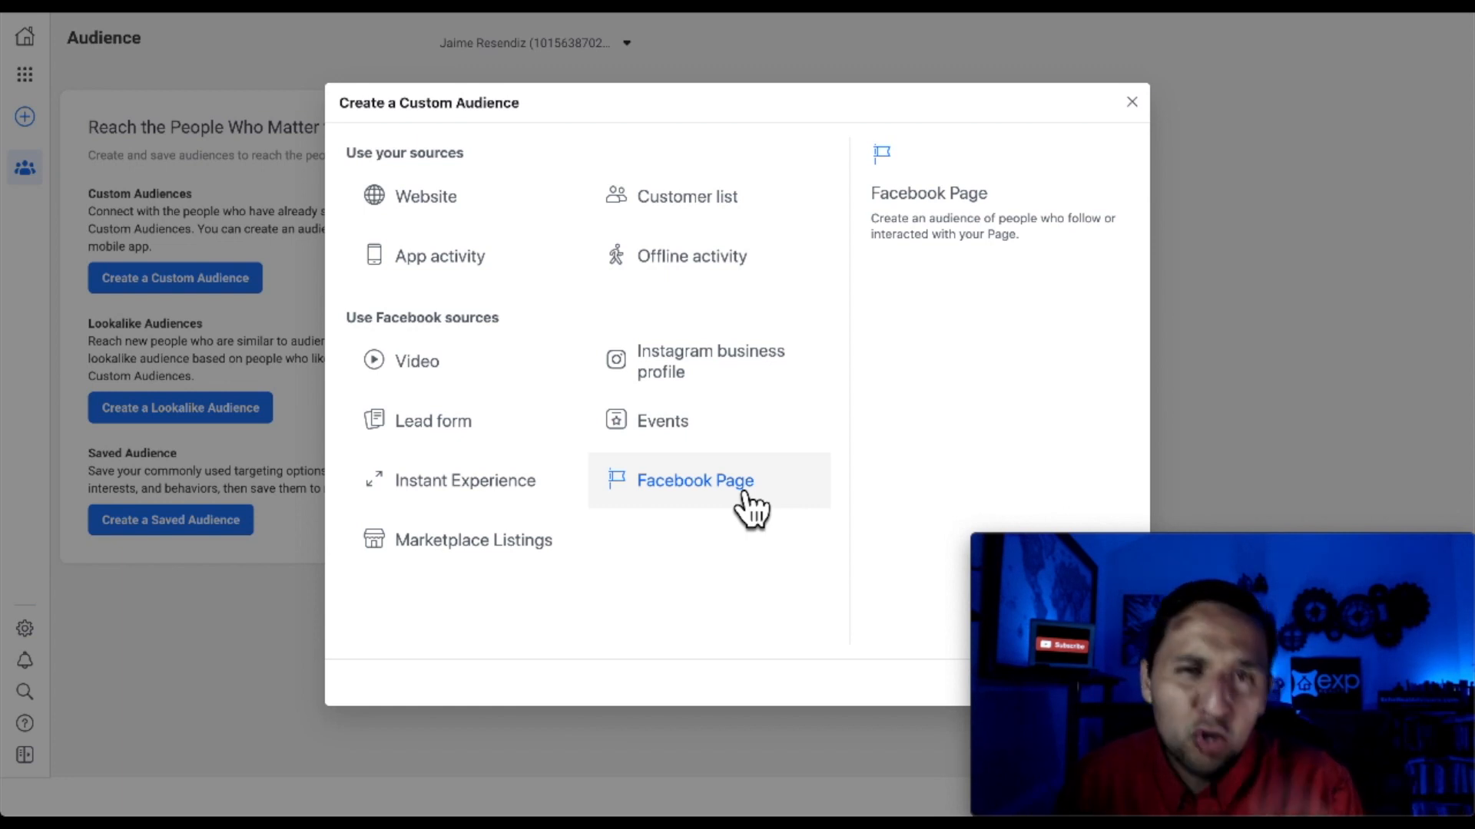
{"action": "mouse_move", "coordinate": [691, 501]}
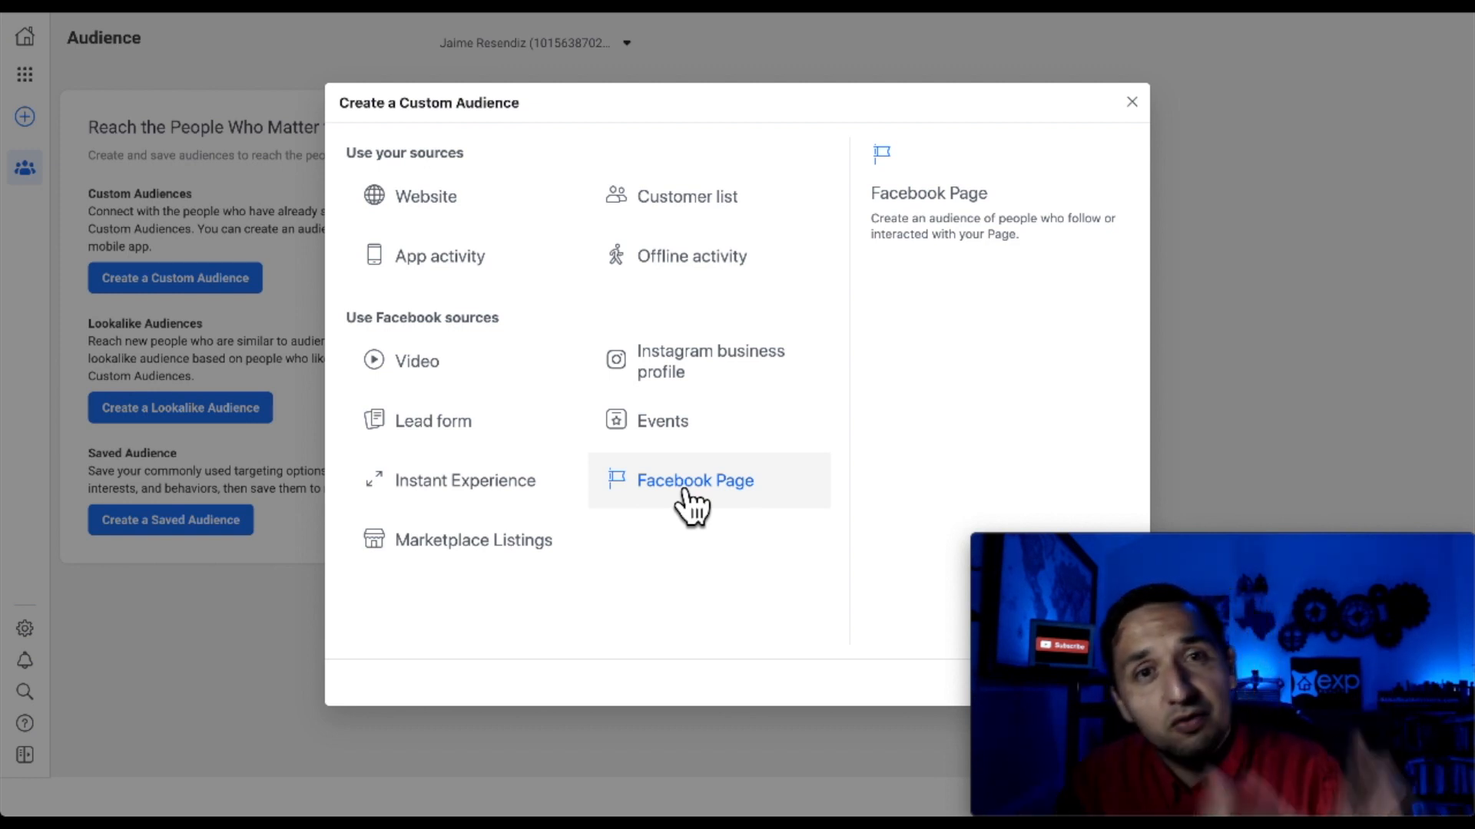
{"action": "mouse_move", "coordinate": [694, 461]}
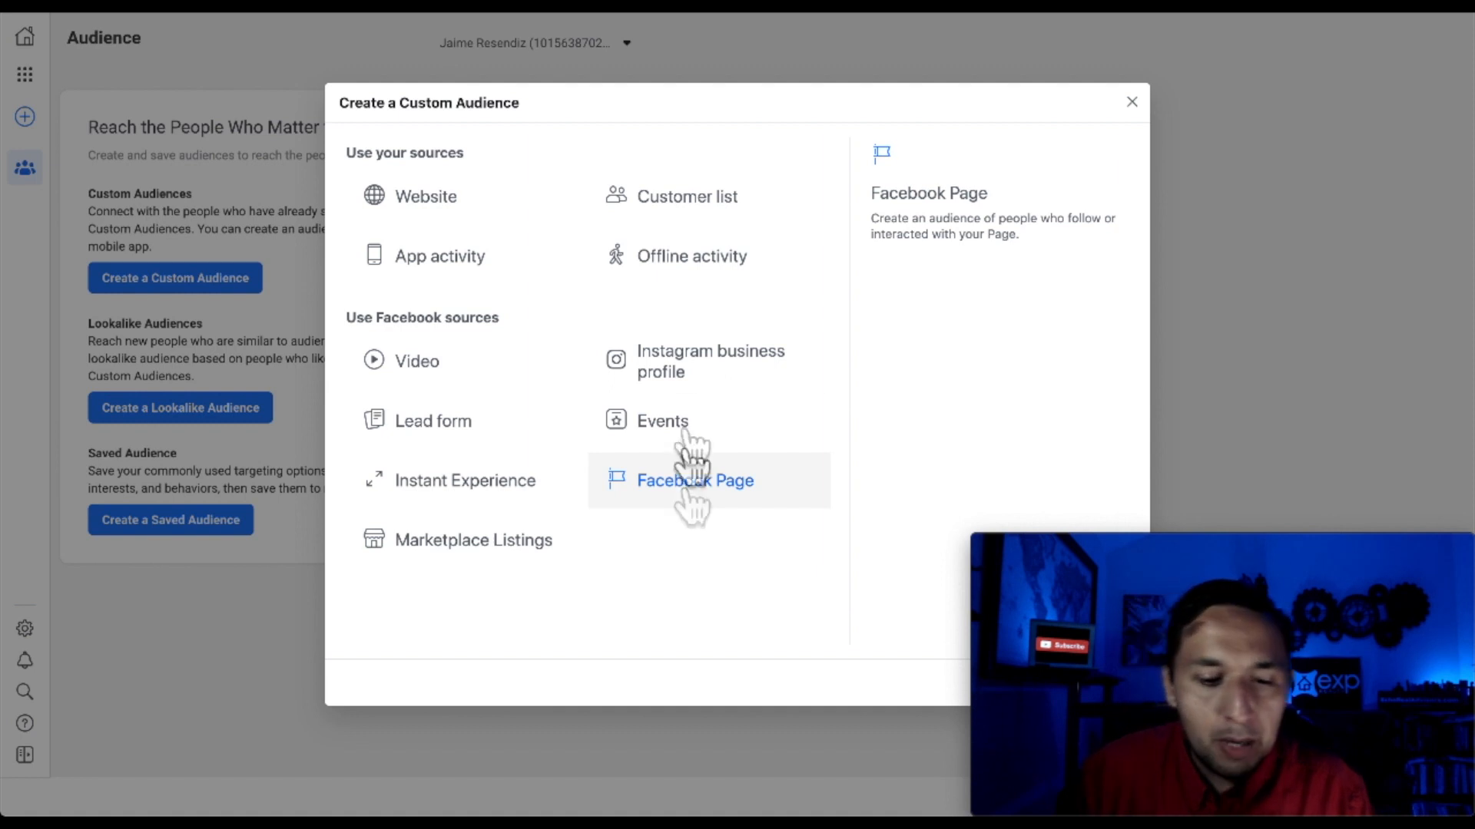
{"action": "mouse_move", "coordinate": [703, 602]}
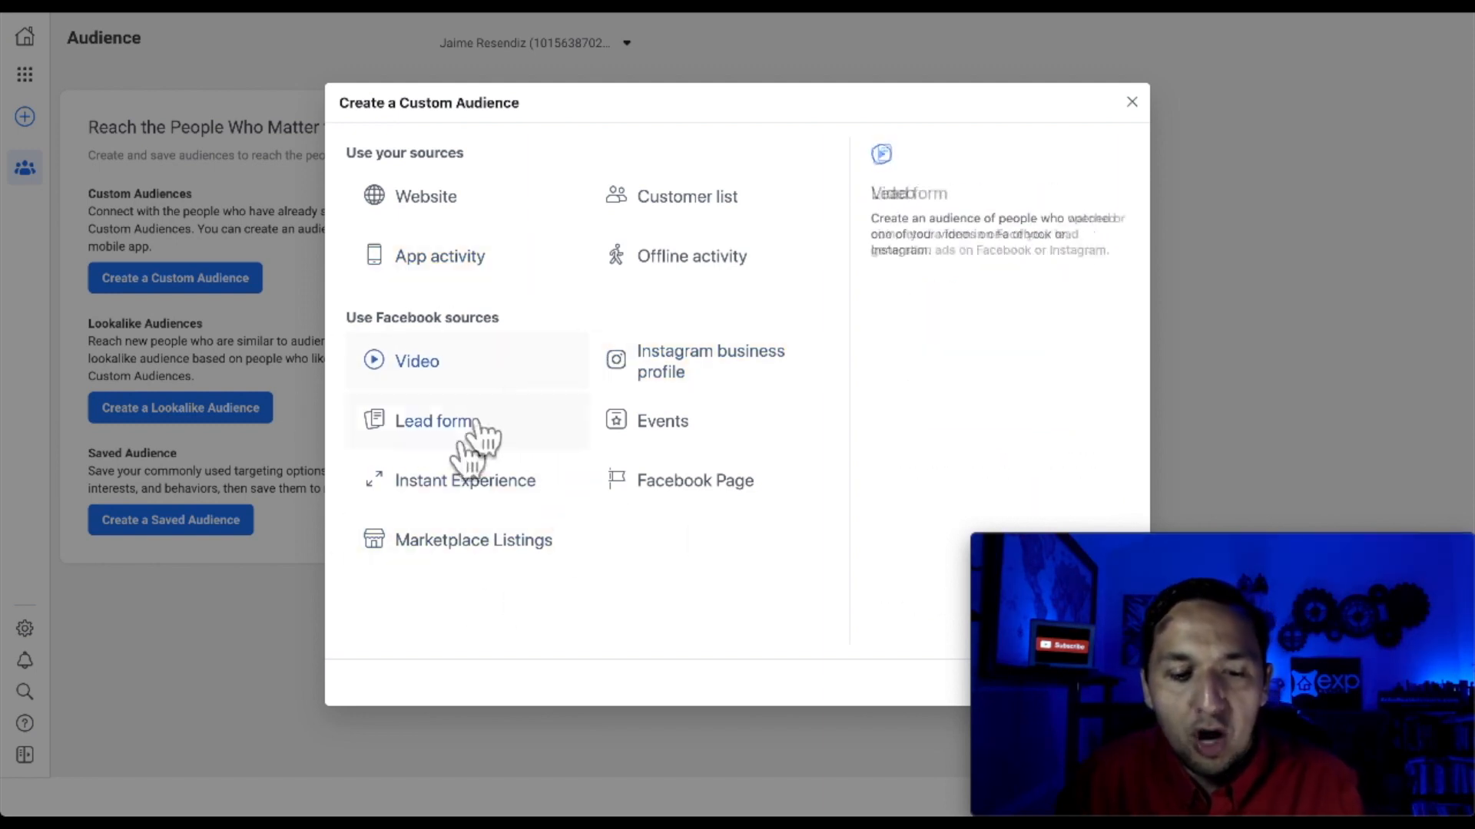
{"action": "mouse_move", "coordinate": [677, 621]}
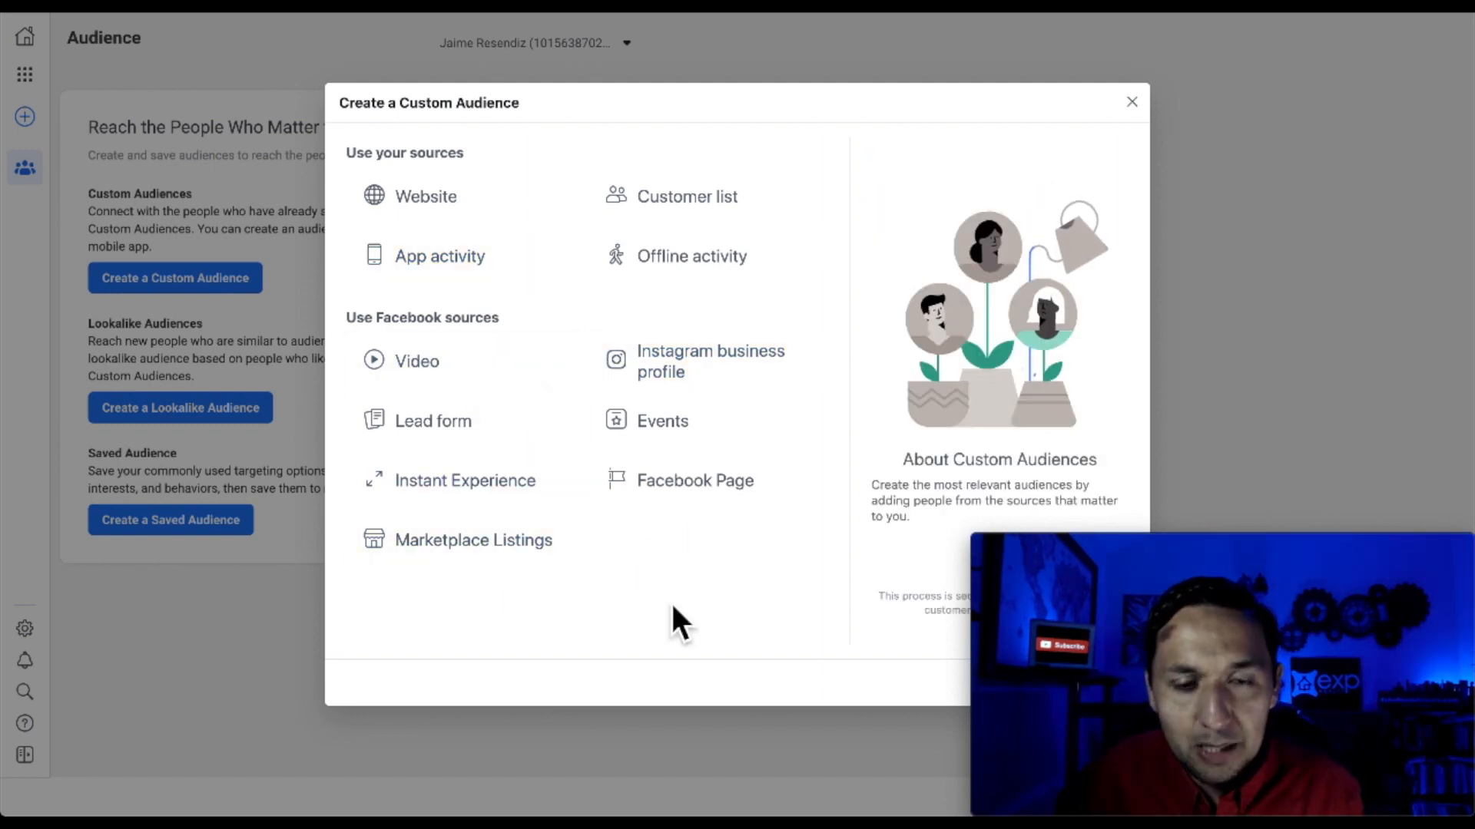
{"action": "mouse_move", "coordinate": [668, 611]}
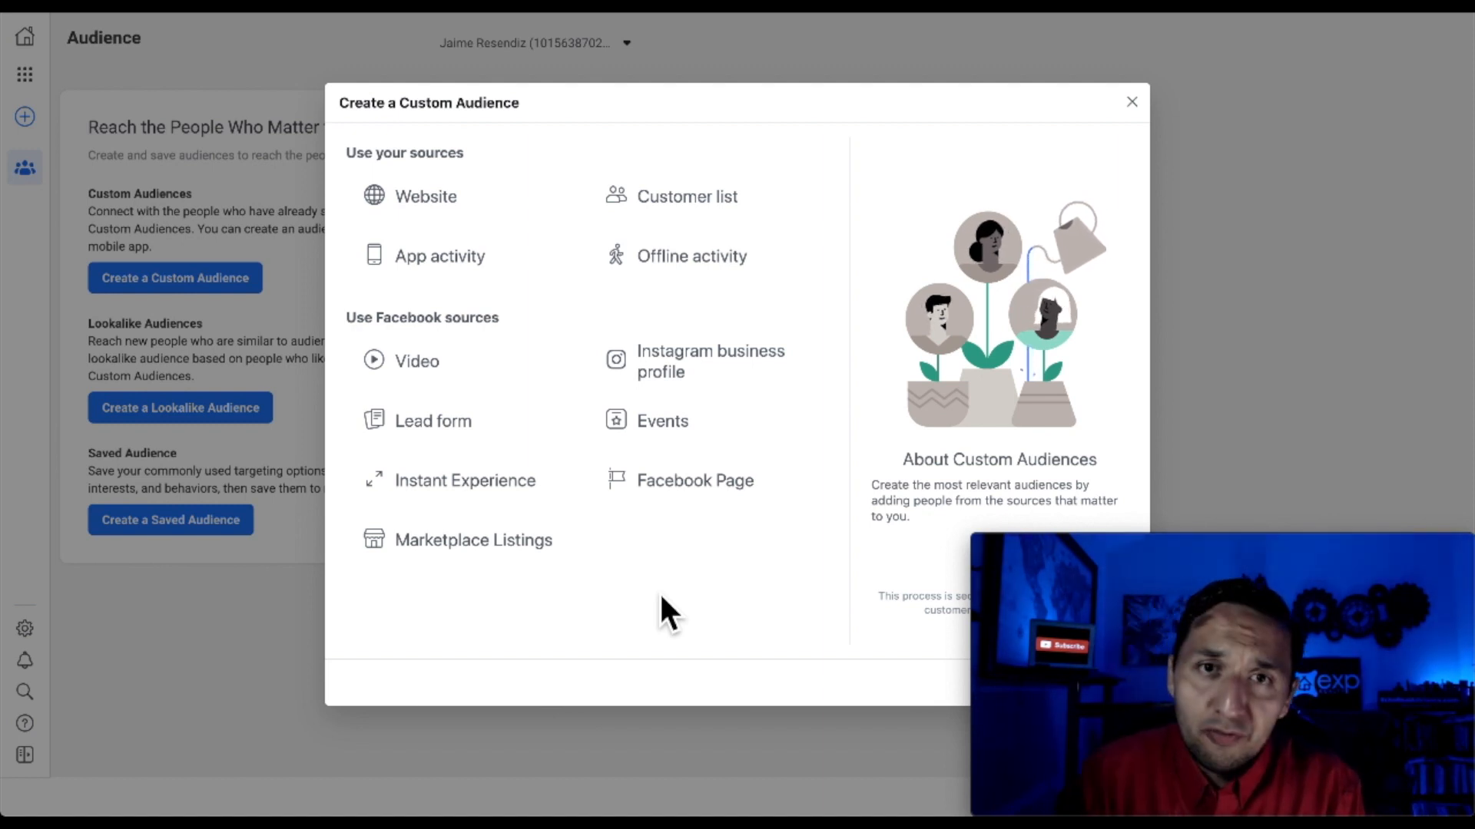
{"action": "mouse_move", "coordinate": [748, 141]}
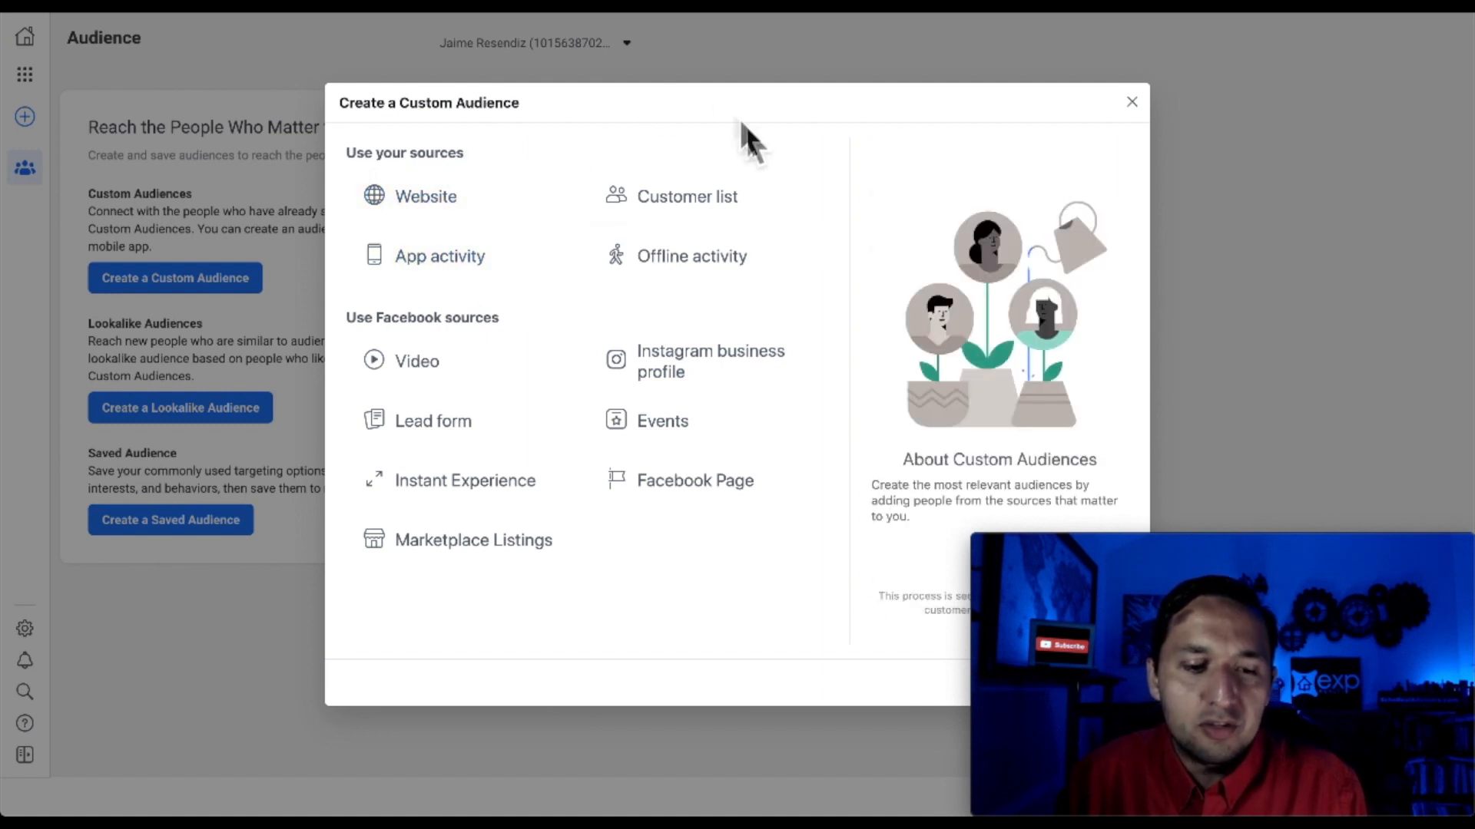
{"action": "mouse_move", "coordinate": [767, 178]}
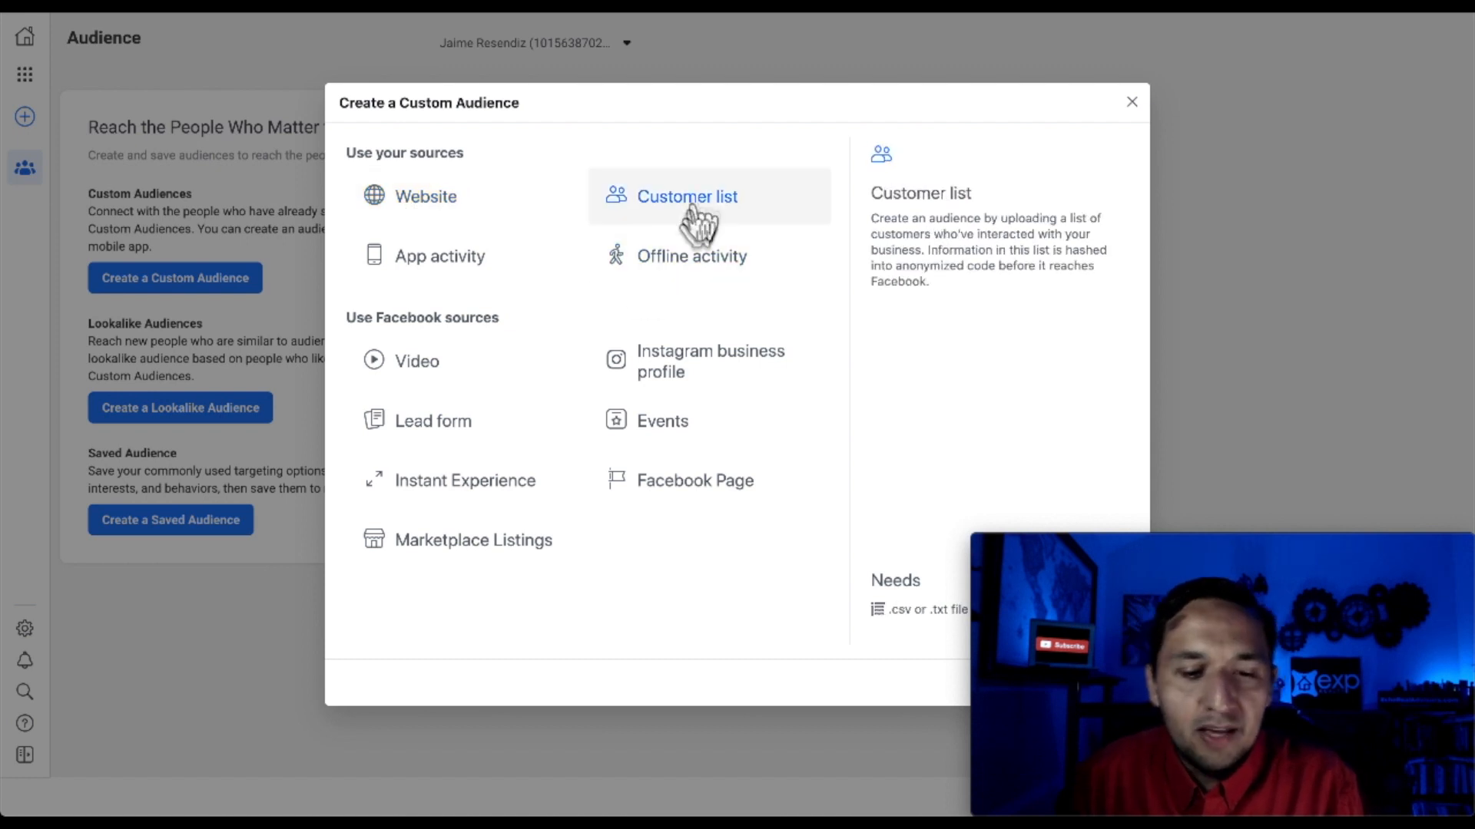
{"action": "mouse_move", "coordinate": [739, 221]}
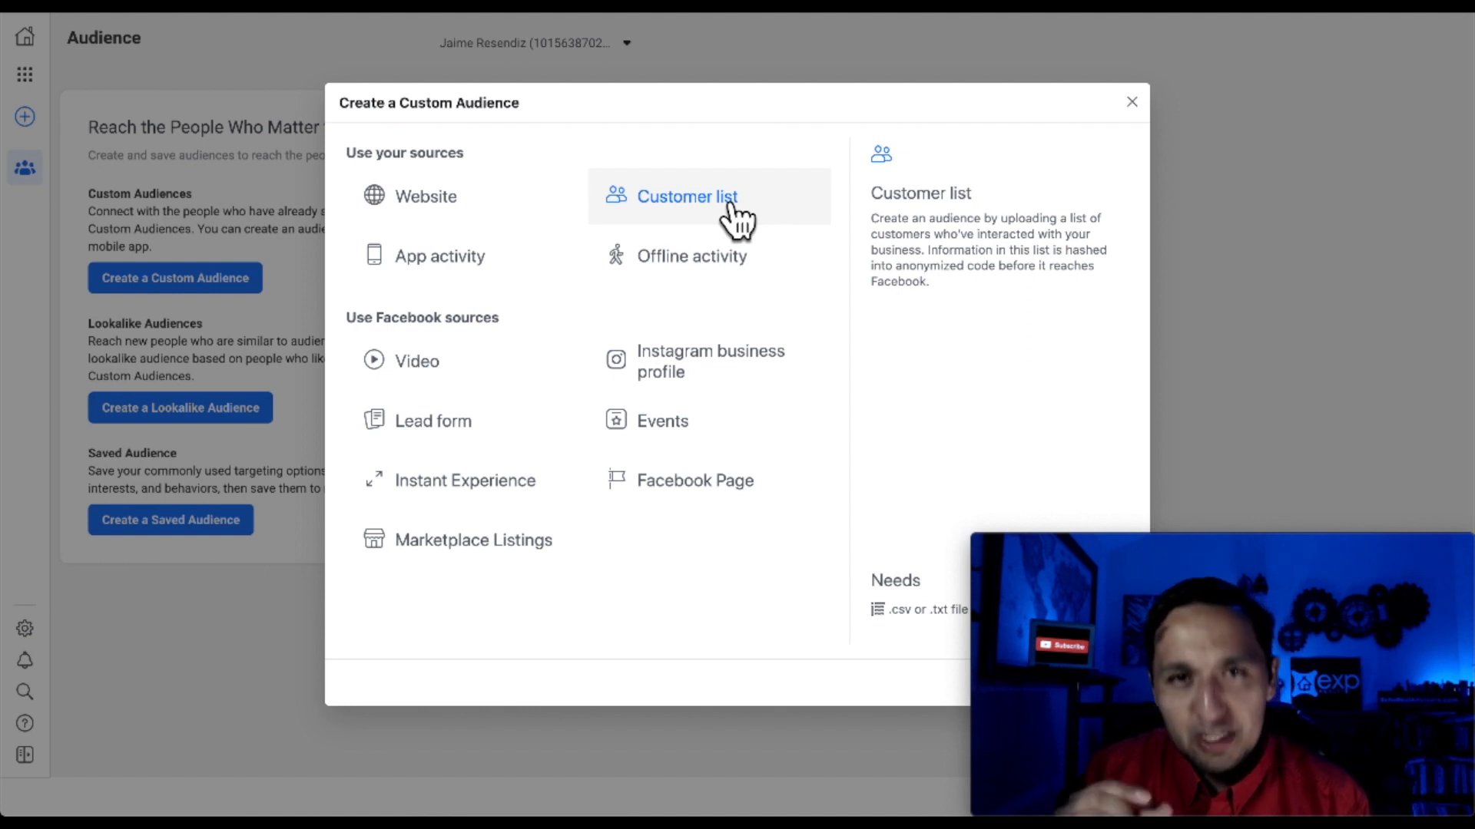
{"action": "mouse_move", "coordinate": [623, 223]}
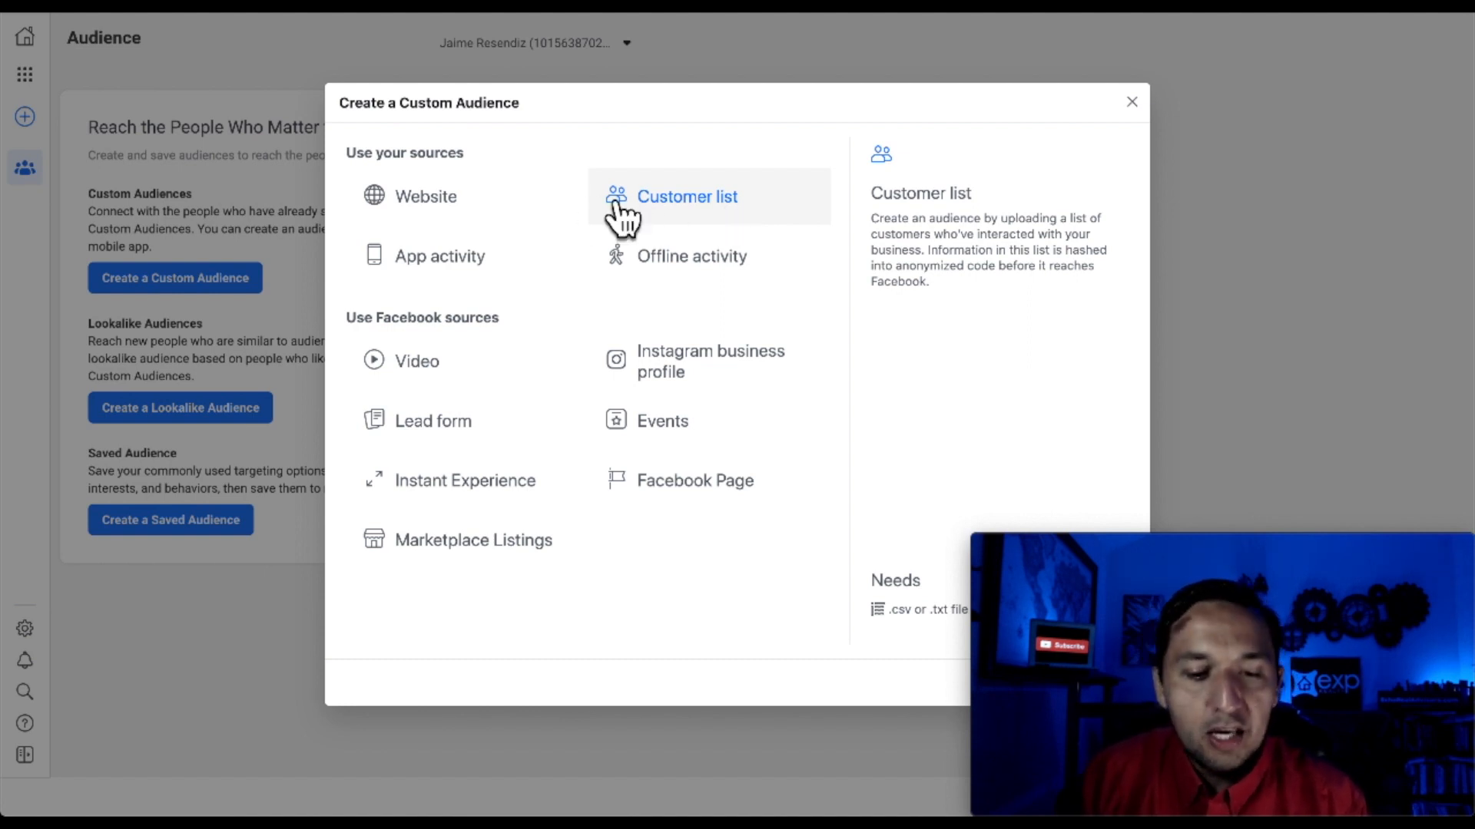
{"action": "mouse_move", "coordinate": [440, 257]}
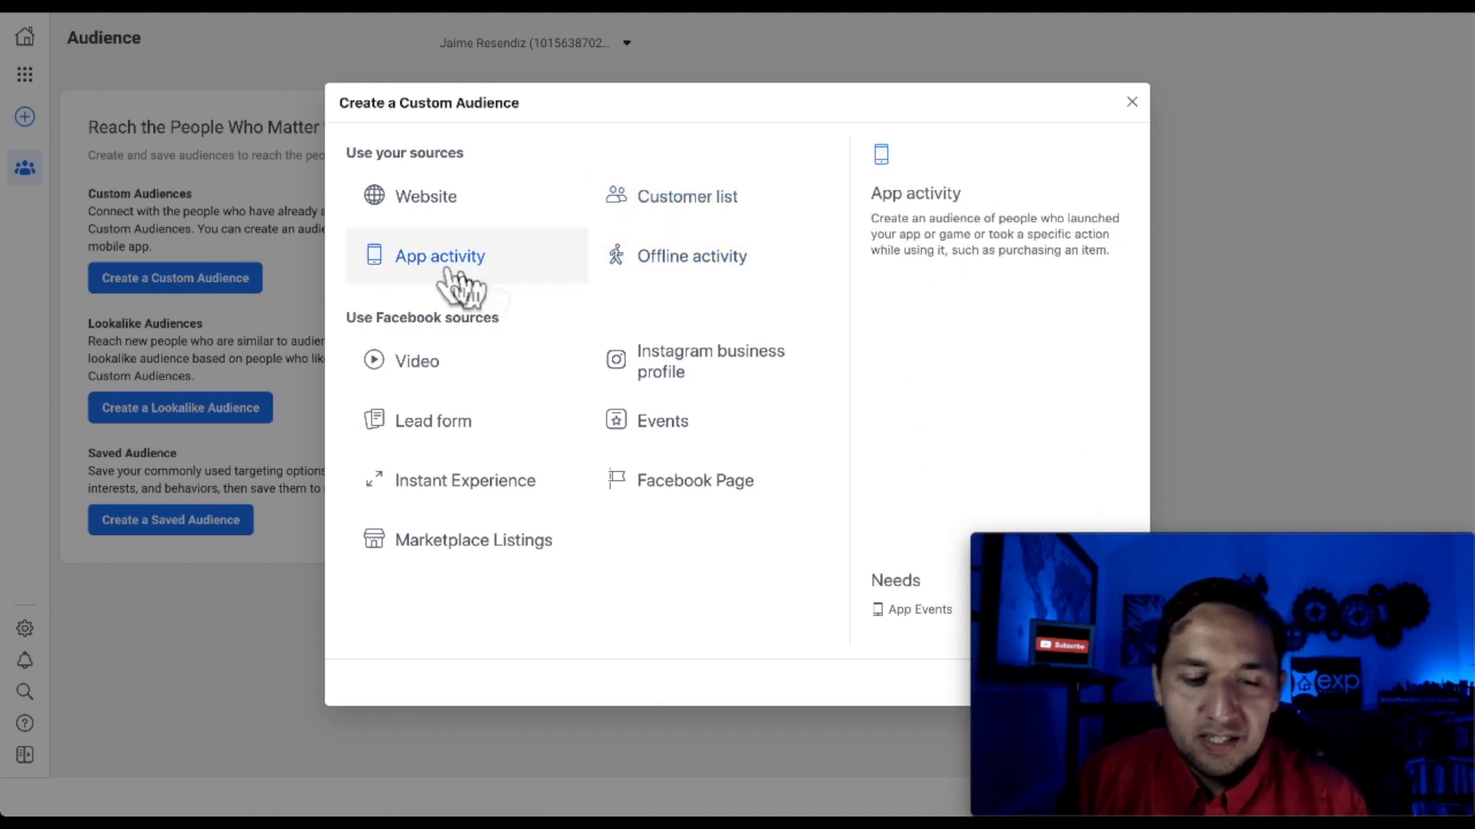
{"action": "mouse_move", "coordinate": [728, 358]}
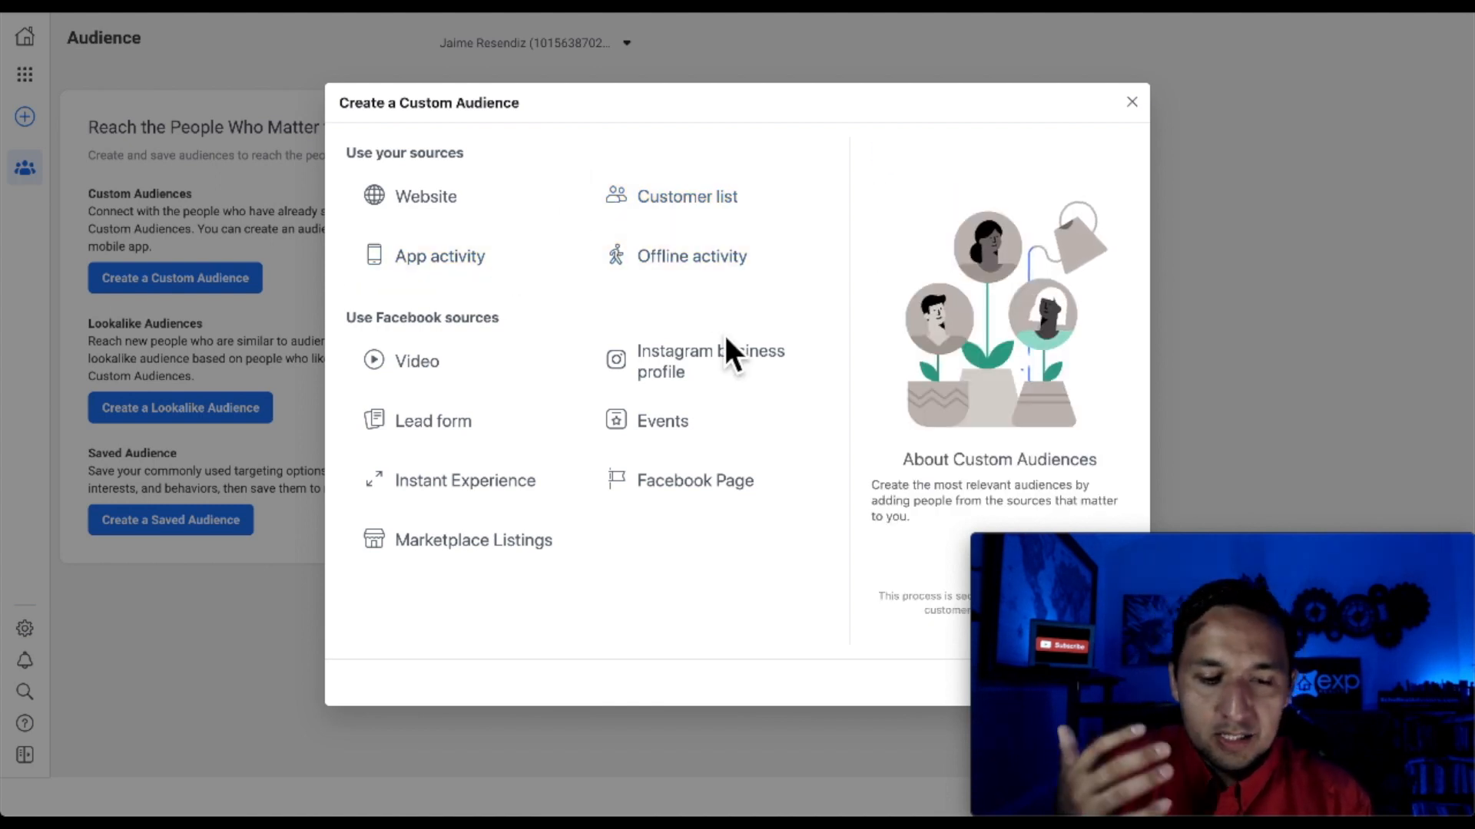
{"action": "mouse_move", "coordinate": [692, 255]}
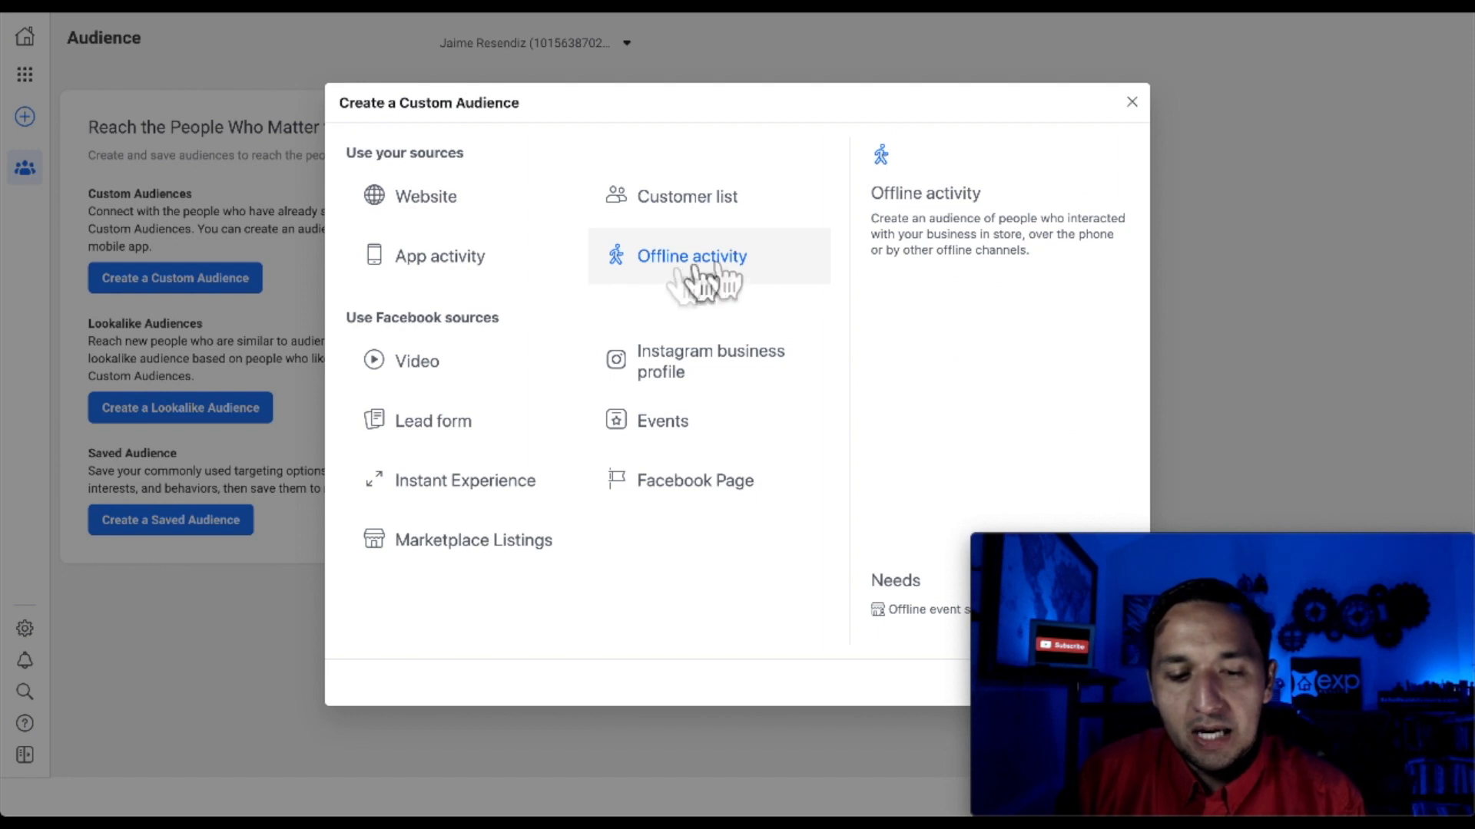
{"action": "mouse_move", "coordinate": [710, 360]}
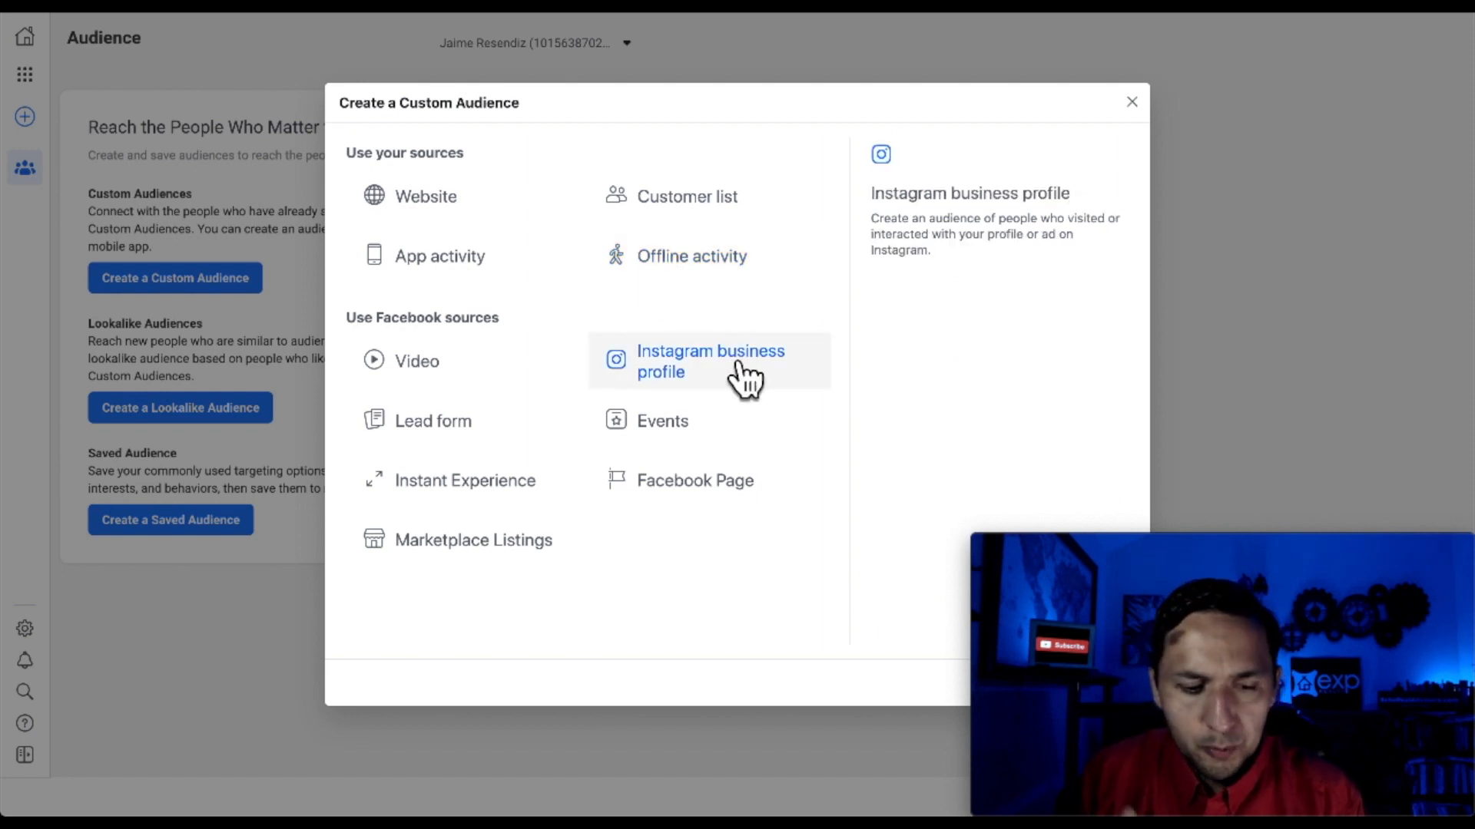
{"action": "mouse_move", "coordinate": [525, 337]}
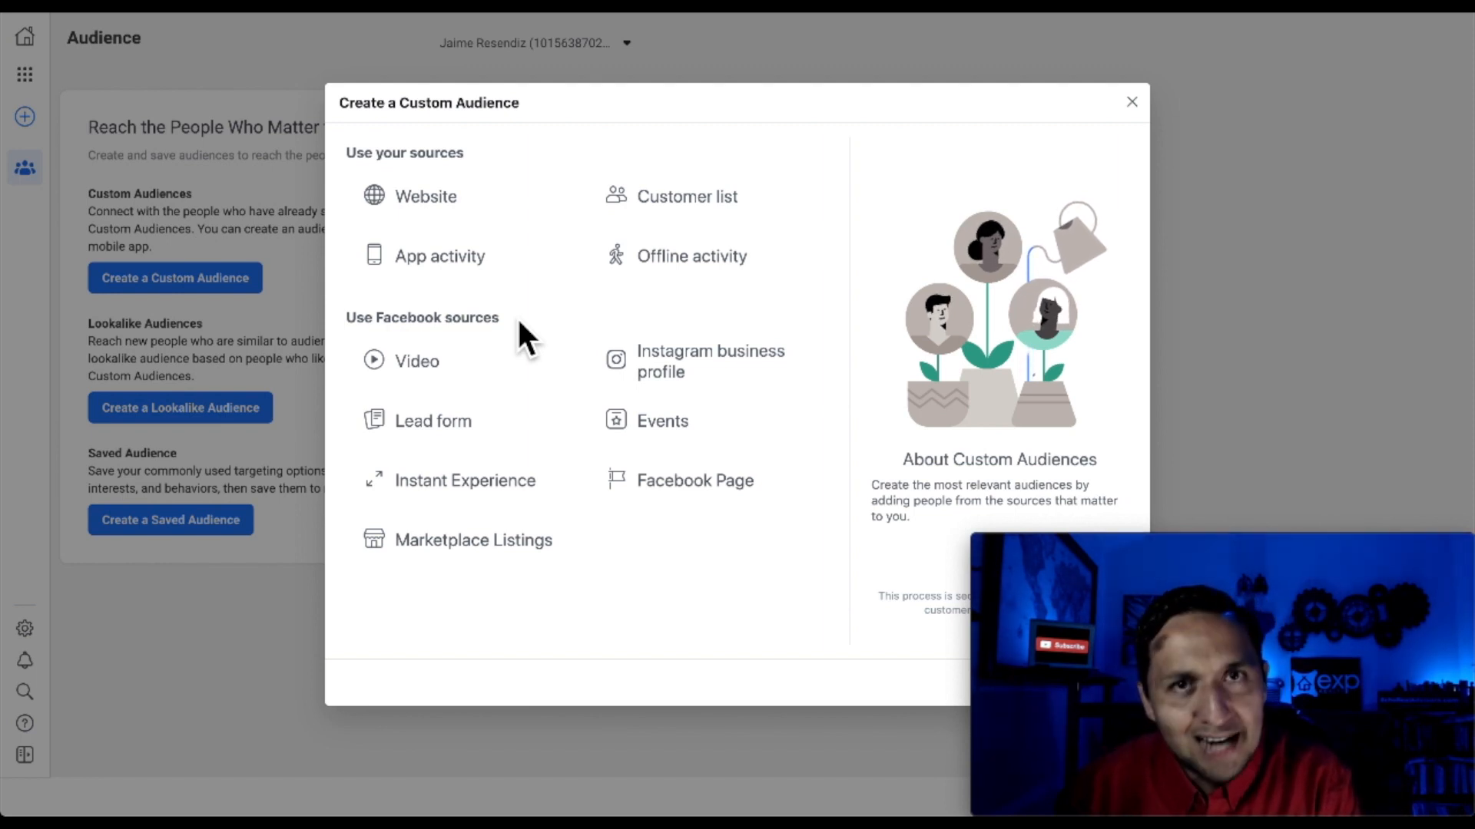
Return to the empty Campaigns overview in Ads Manager.
{"action": "left_click", "coordinate": [1132, 102]}
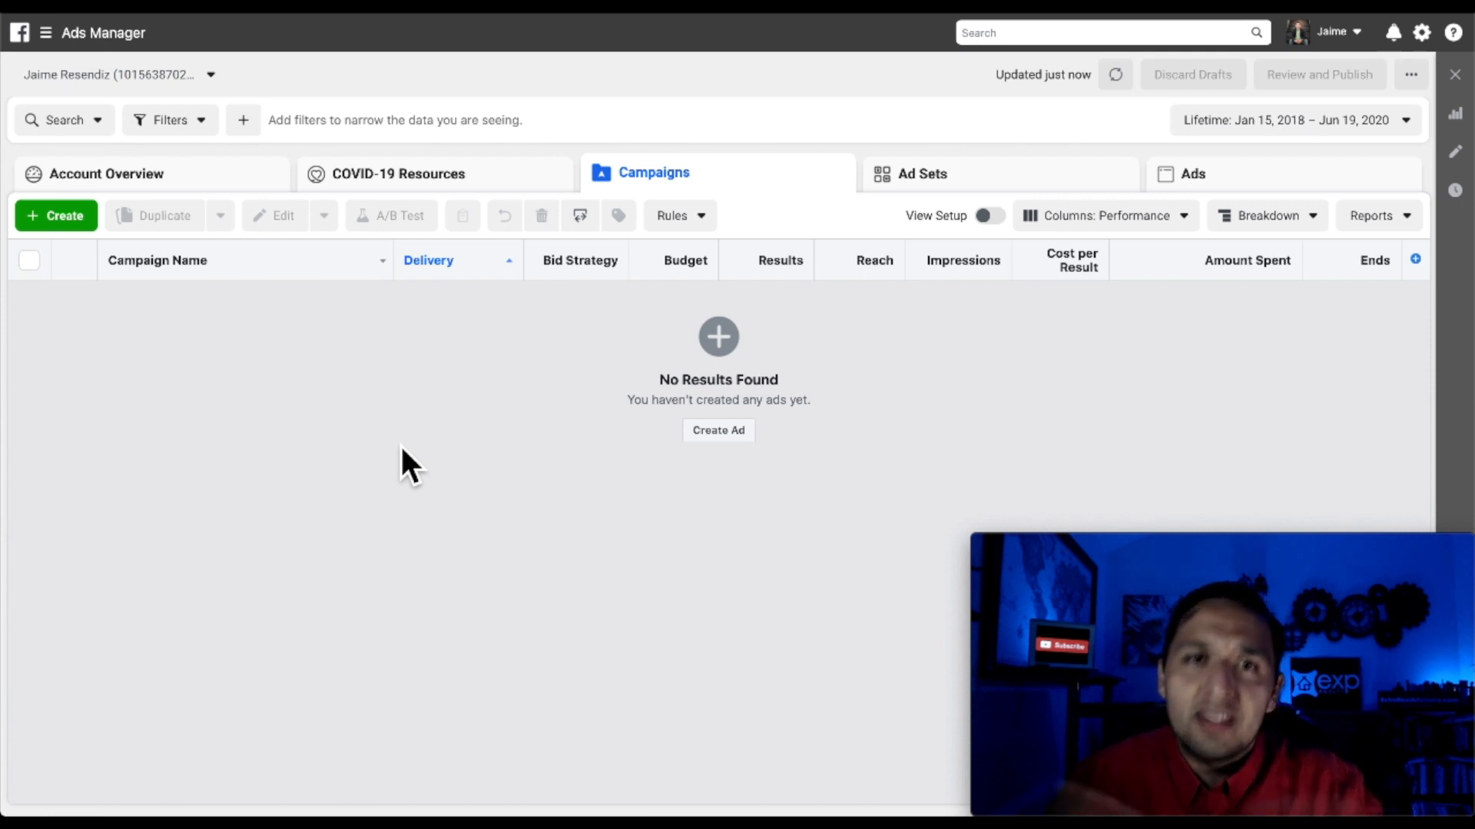
{"action": "mouse_move", "coordinate": [359, 416]}
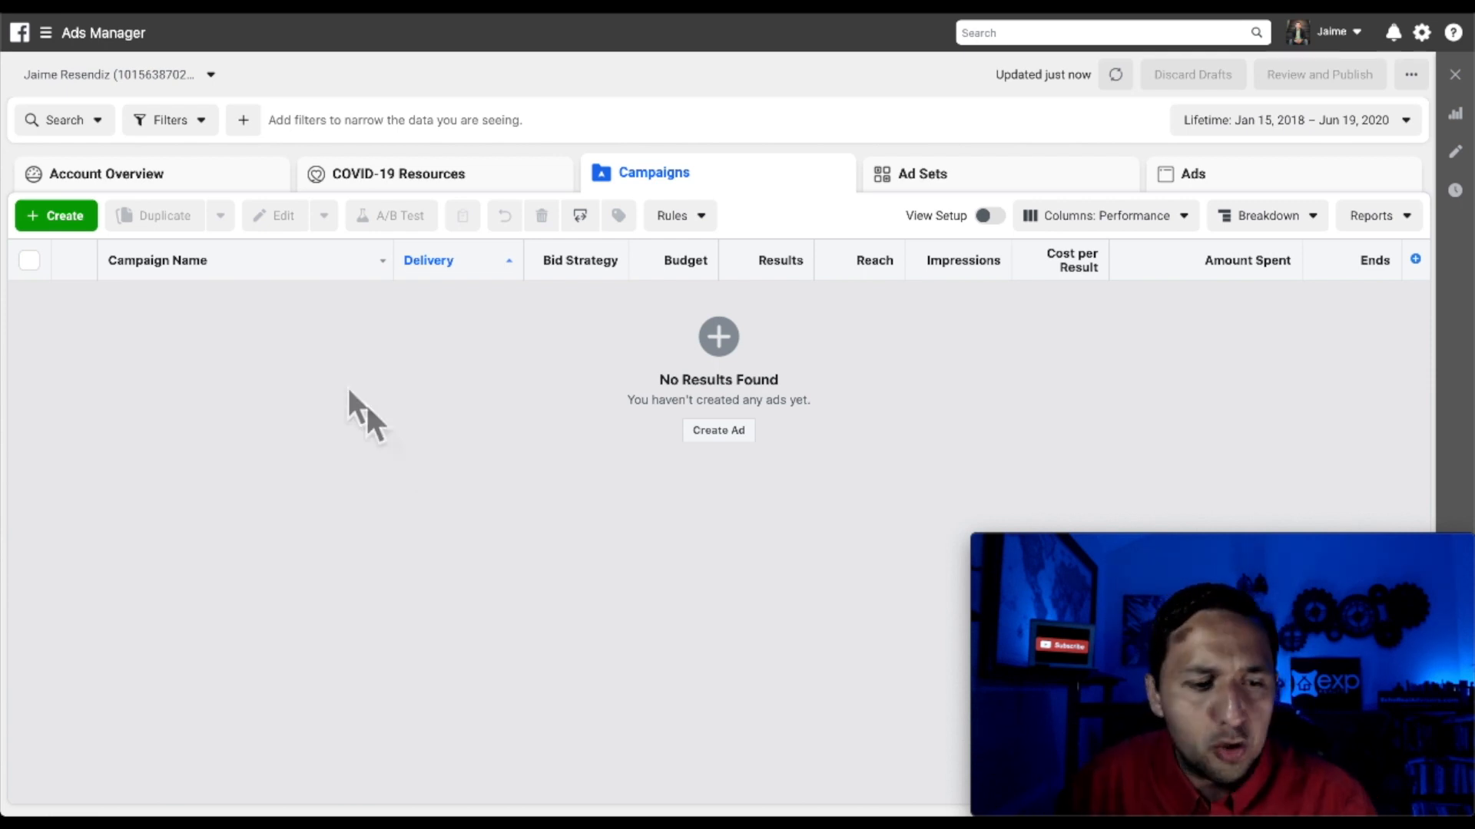
Start a new campaign from the Campaigns tab with Traffic as the objective.
{"action": "left_click", "coordinate": [56, 216]}
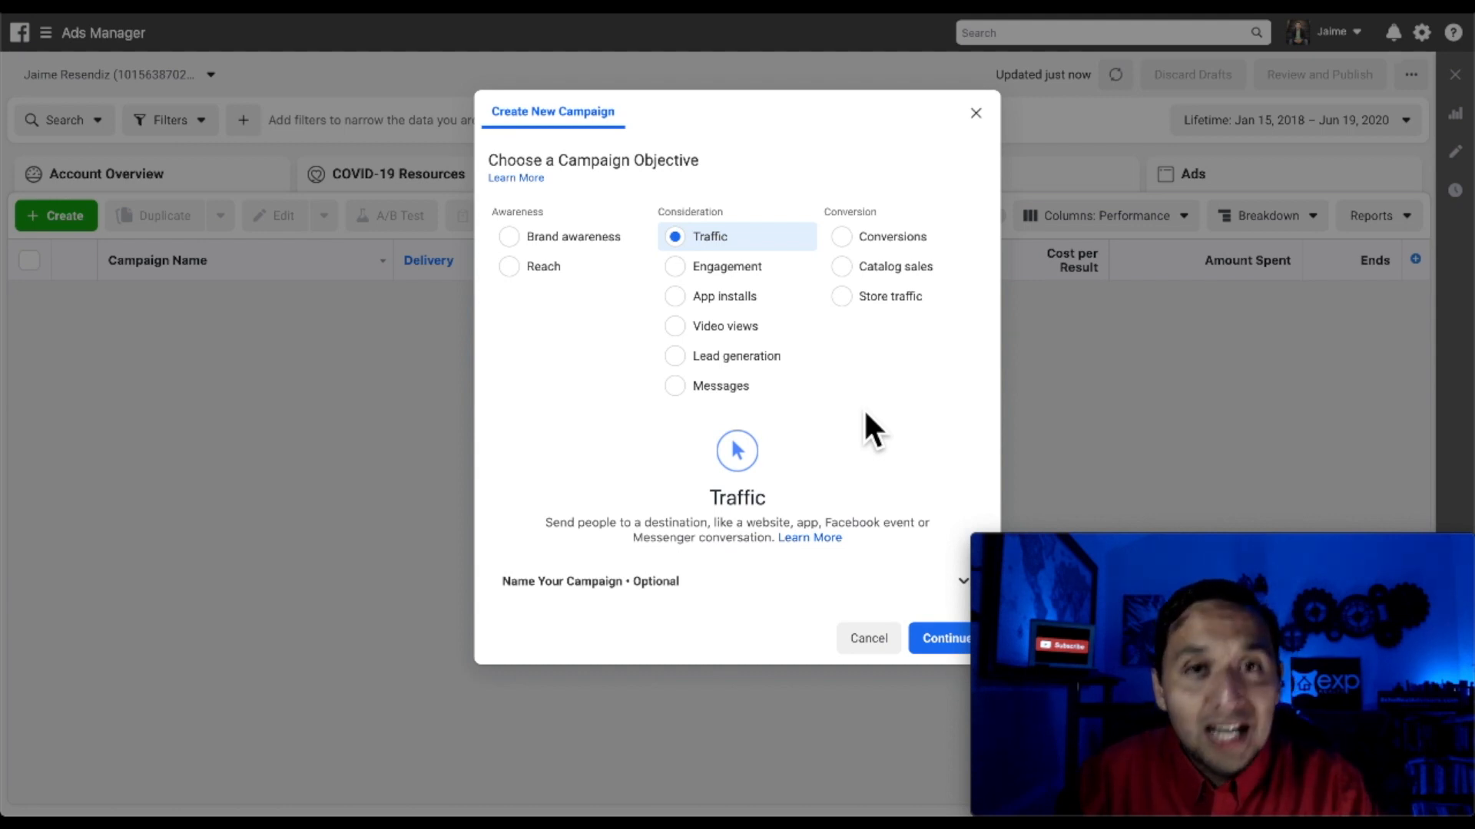
{"action": "mouse_move", "coordinate": [845, 315]}
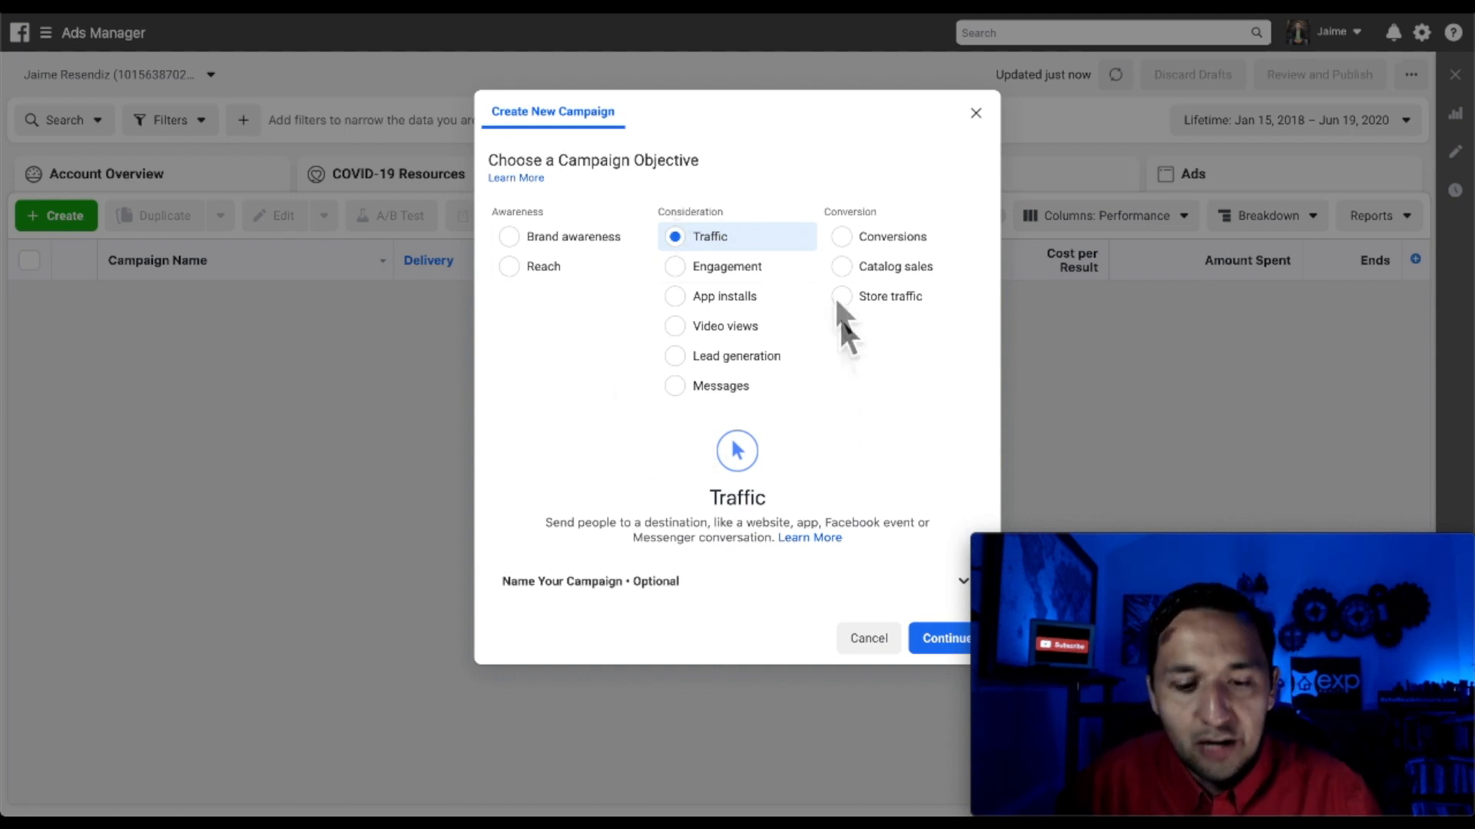
{"action": "mouse_move", "coordinate": [814, 390]}
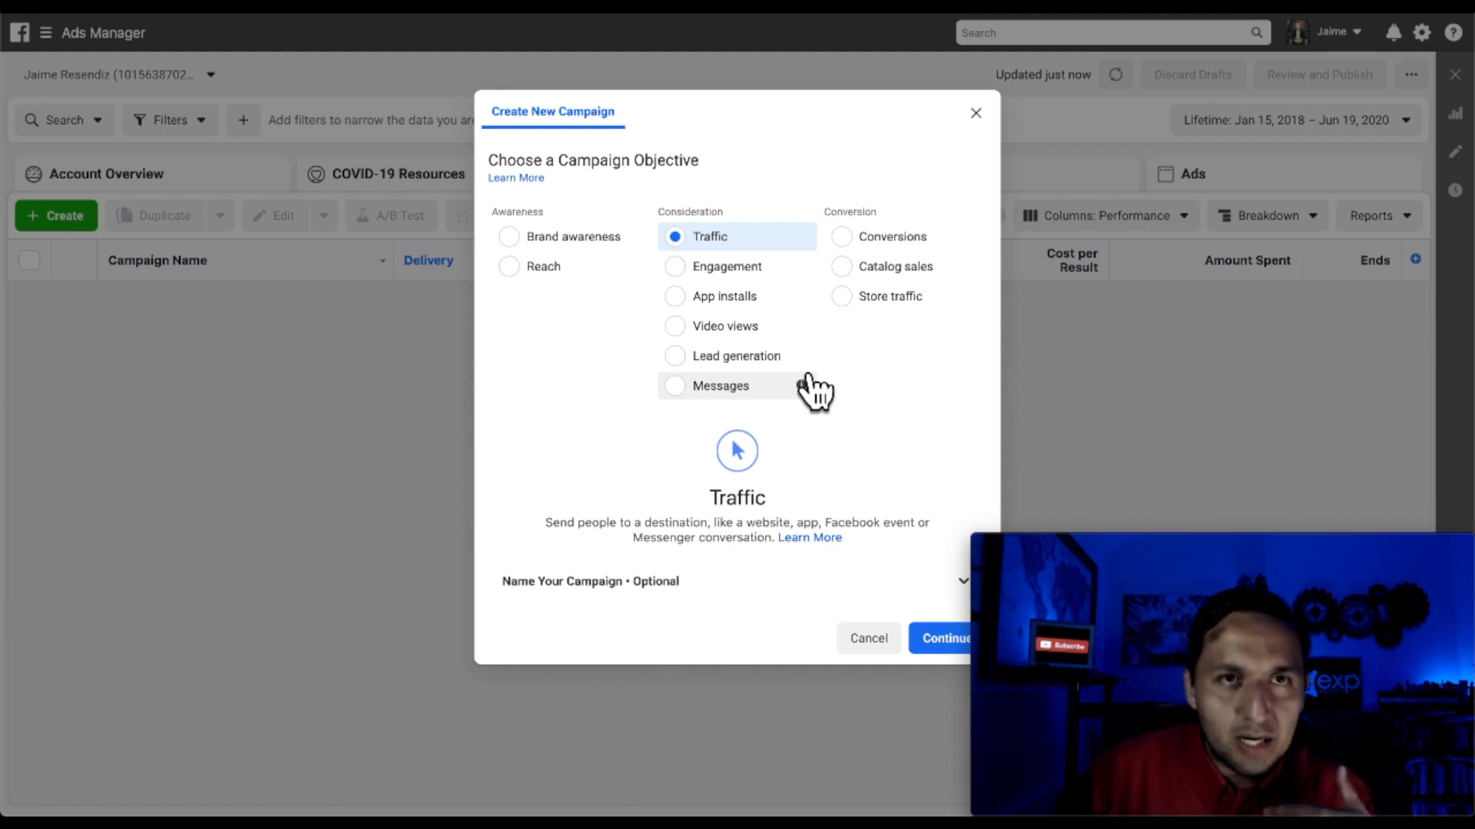
{"action": "mouse_move", "coordinate": [903, 466]}
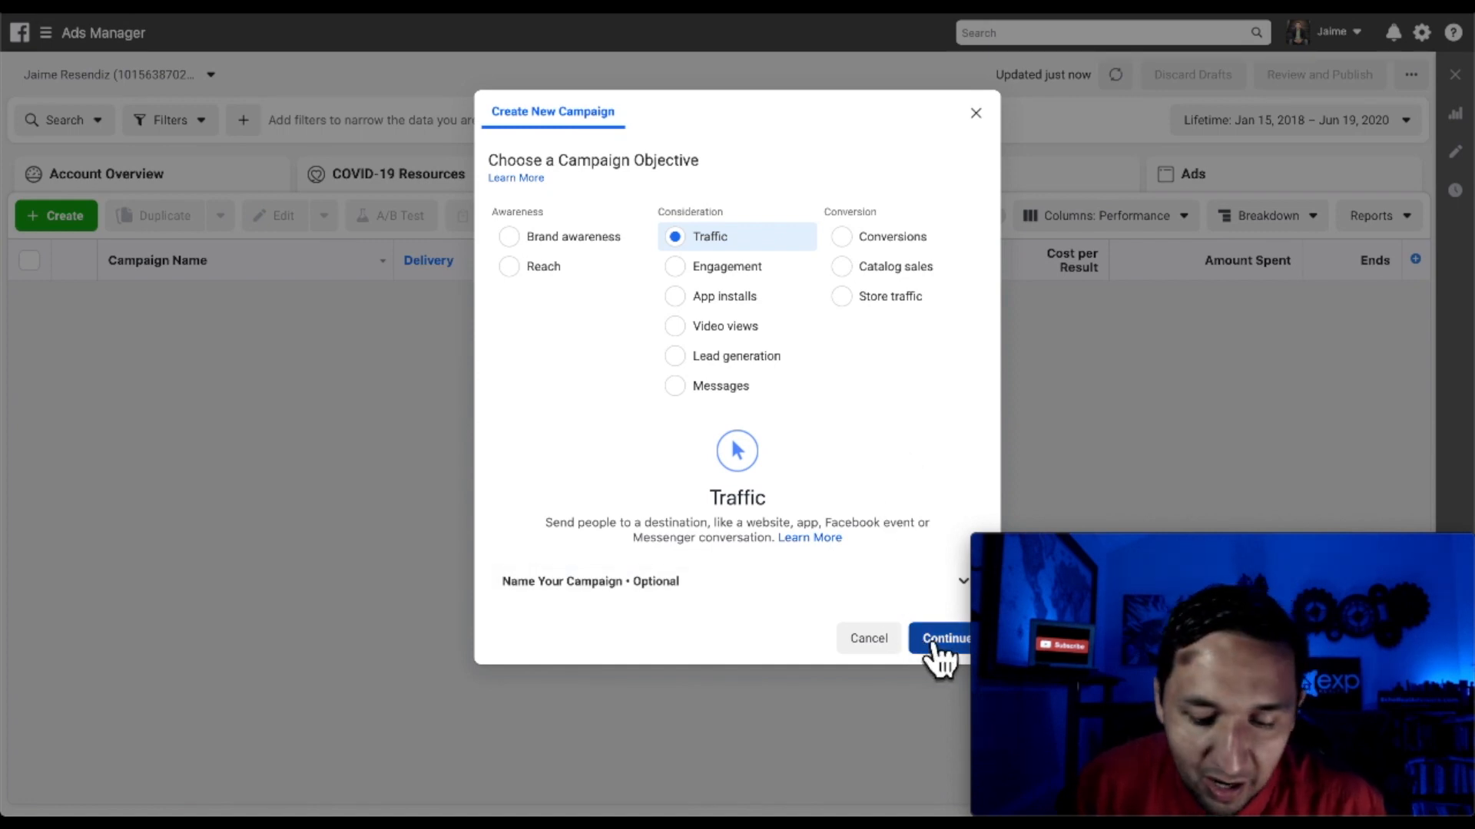
Create the draft Traffic campaign and review its campaign settings in the editor.
{"action": "left_click", "coordinate": [948, 639]}
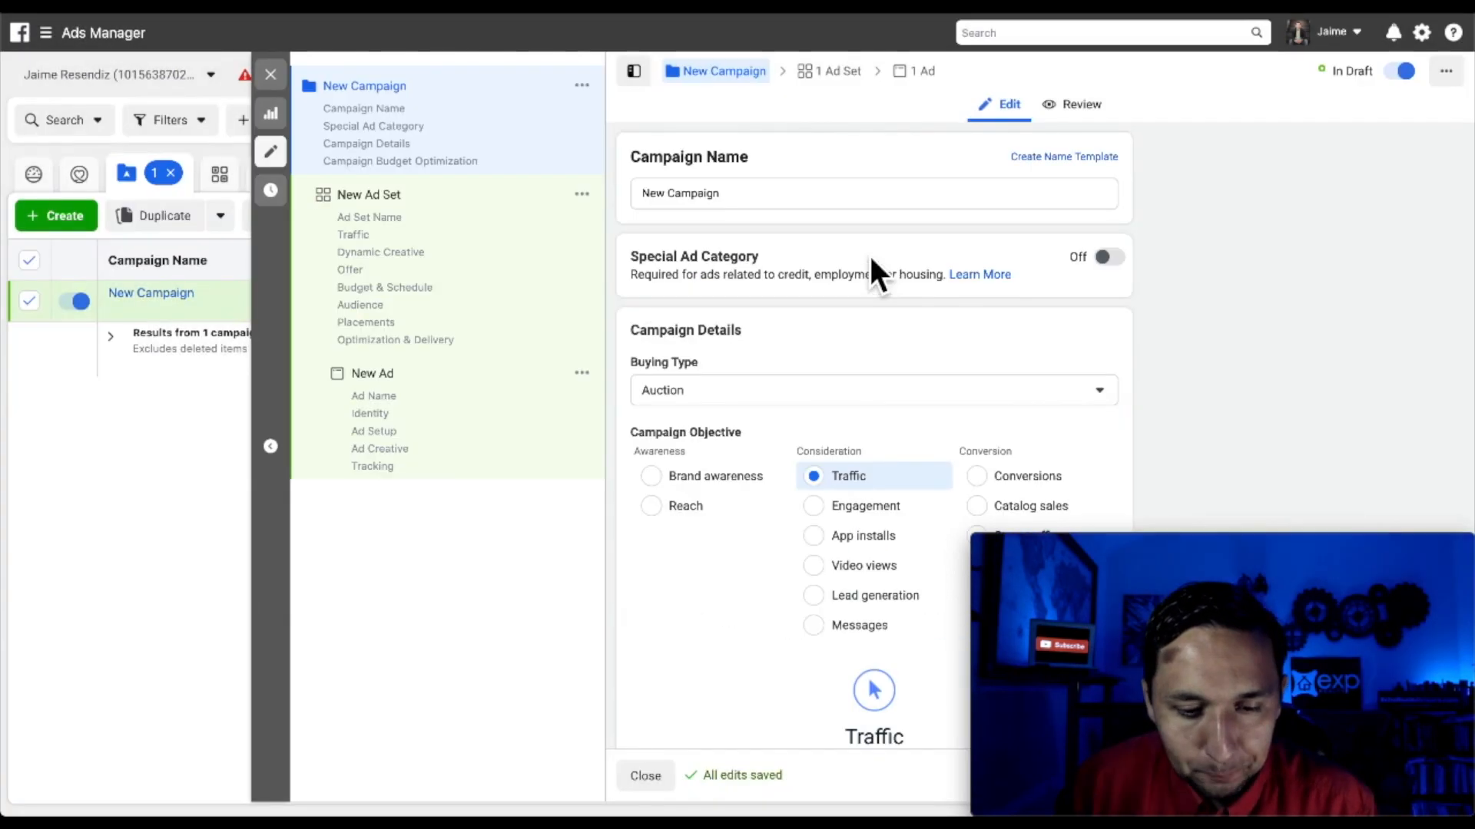
{"action": "scroll", "scroll_direction": "down", "scroll_amount": 3}
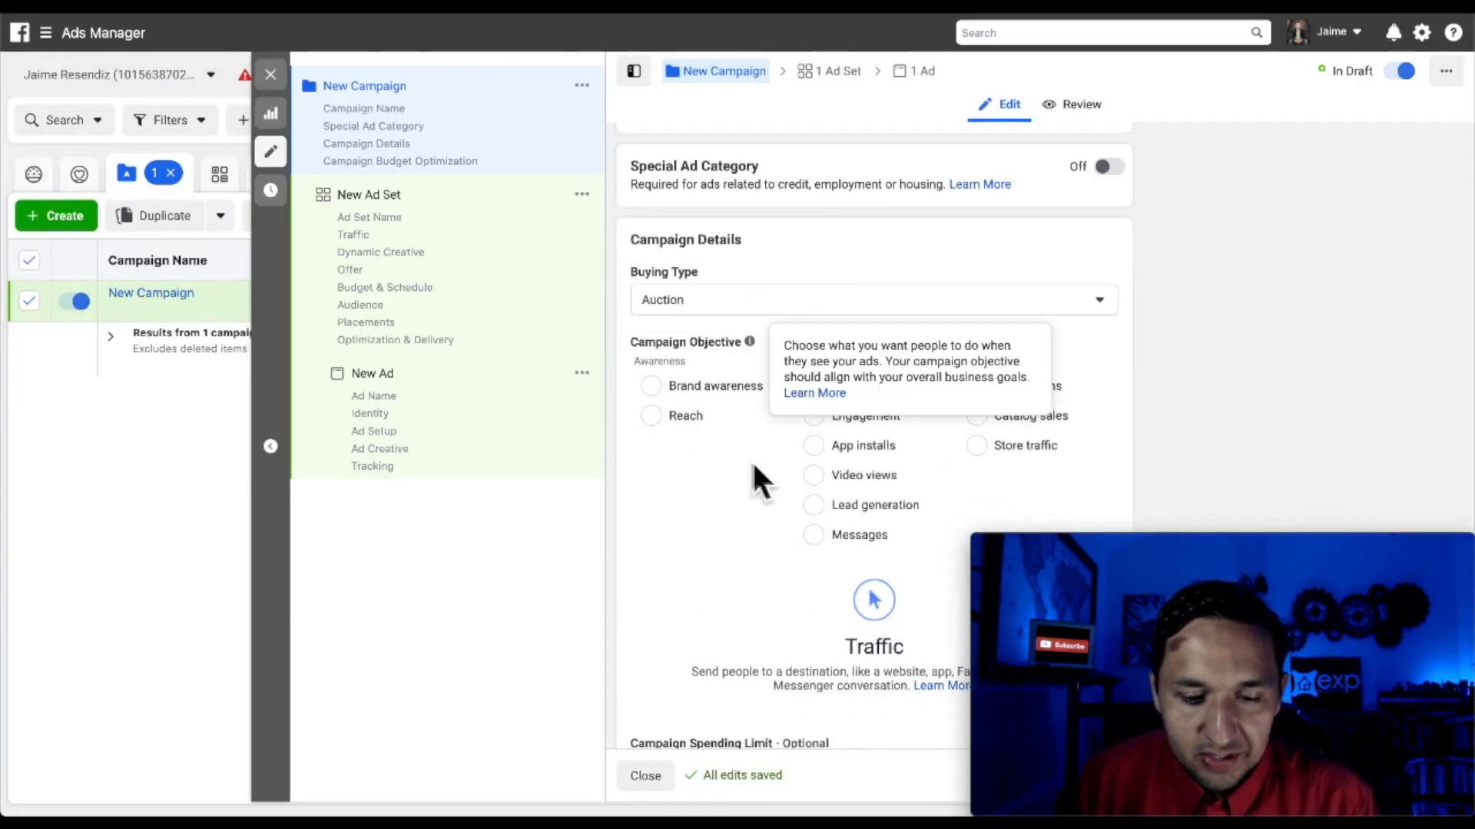
{"action": "scroll", "scroll_direction": "down", "scroll_amount": 3}
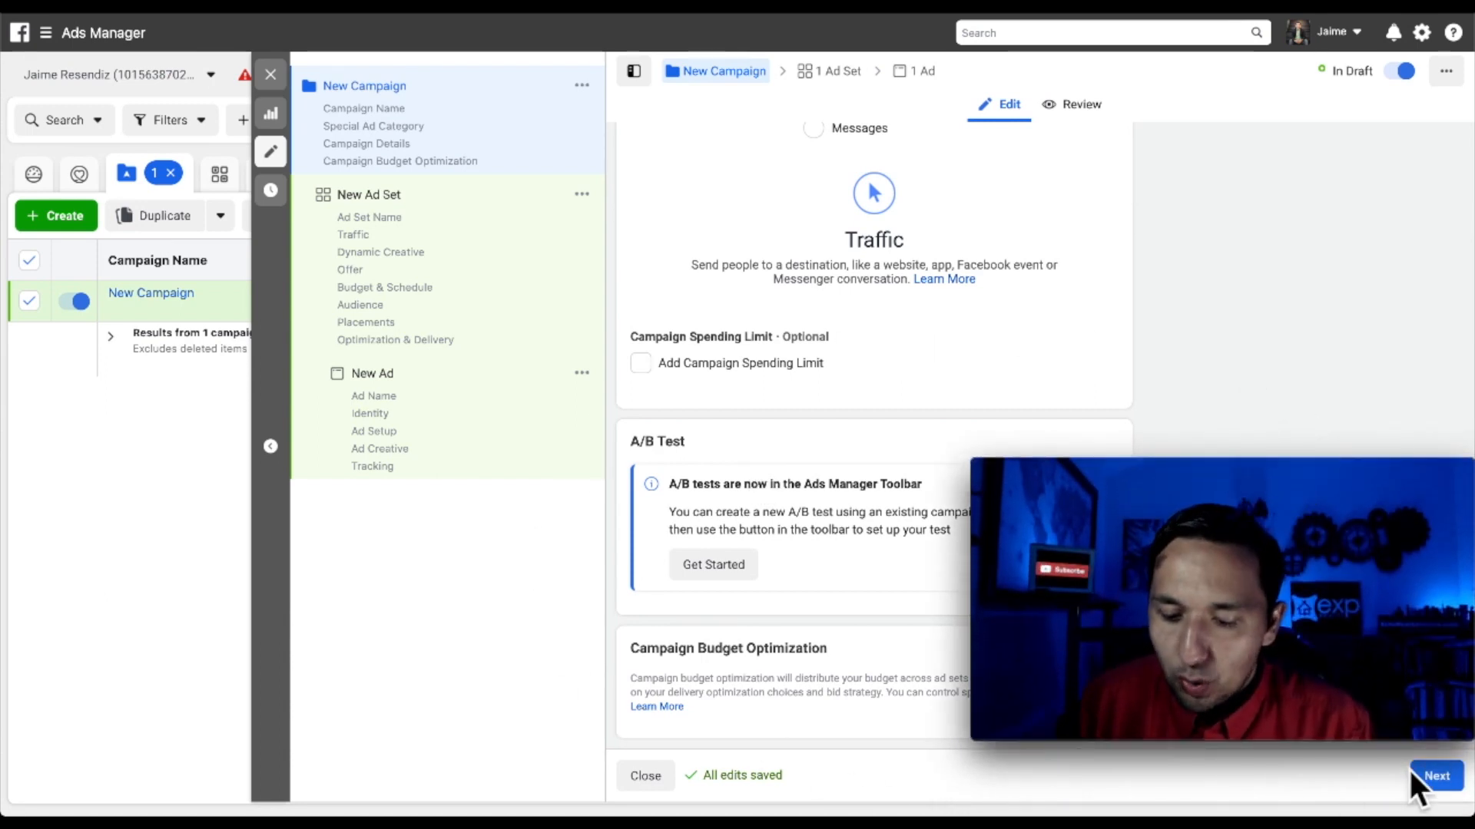
Move to the New Ad Set and review its Audience section with Custom Audiences and United States location.
{"action": "left_click", "coordinate": [1435, 774]}
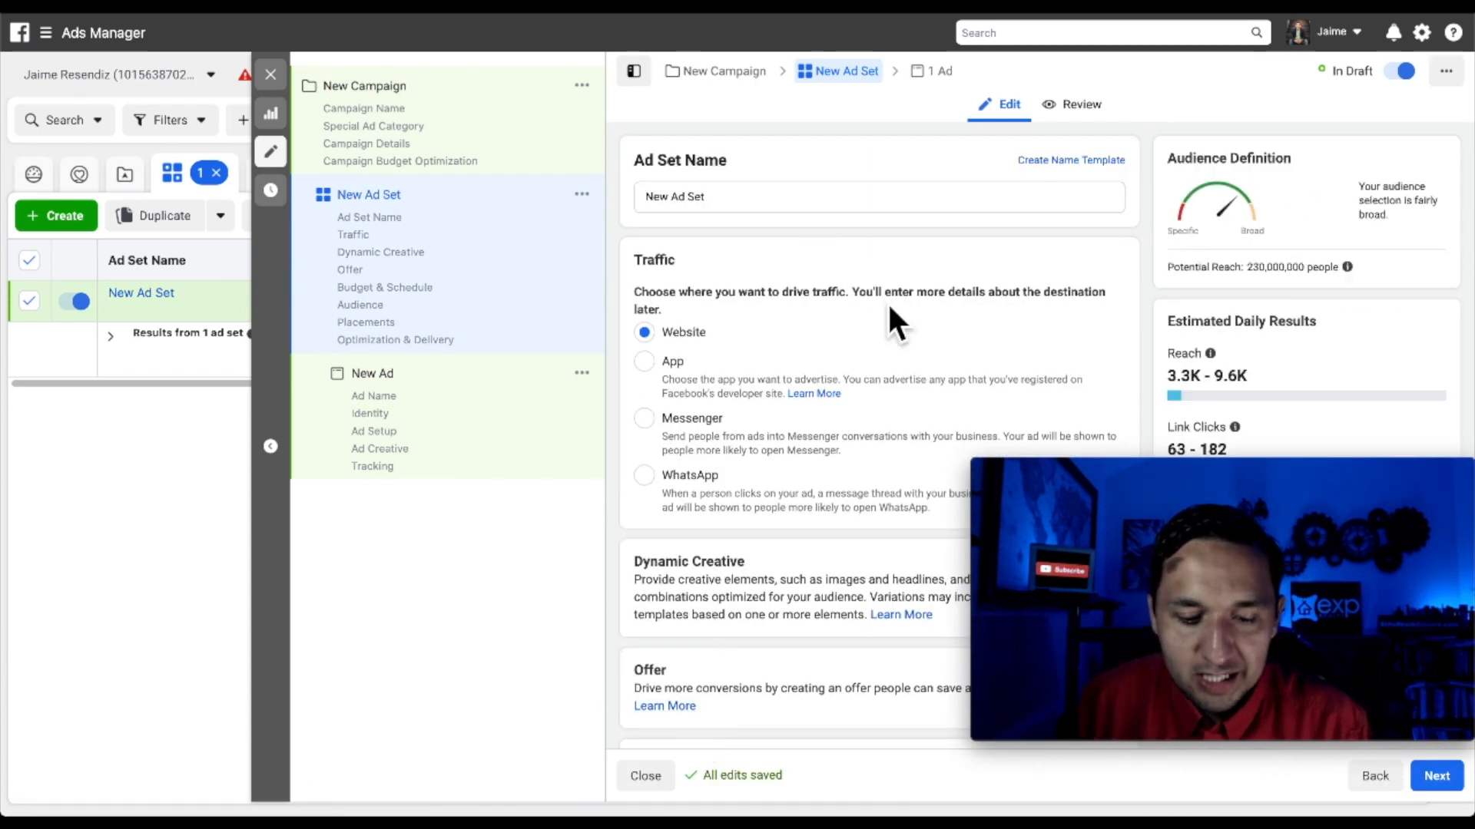
{"action": "scroll", "scroll_direction": "down", "scroll_amount": 3}
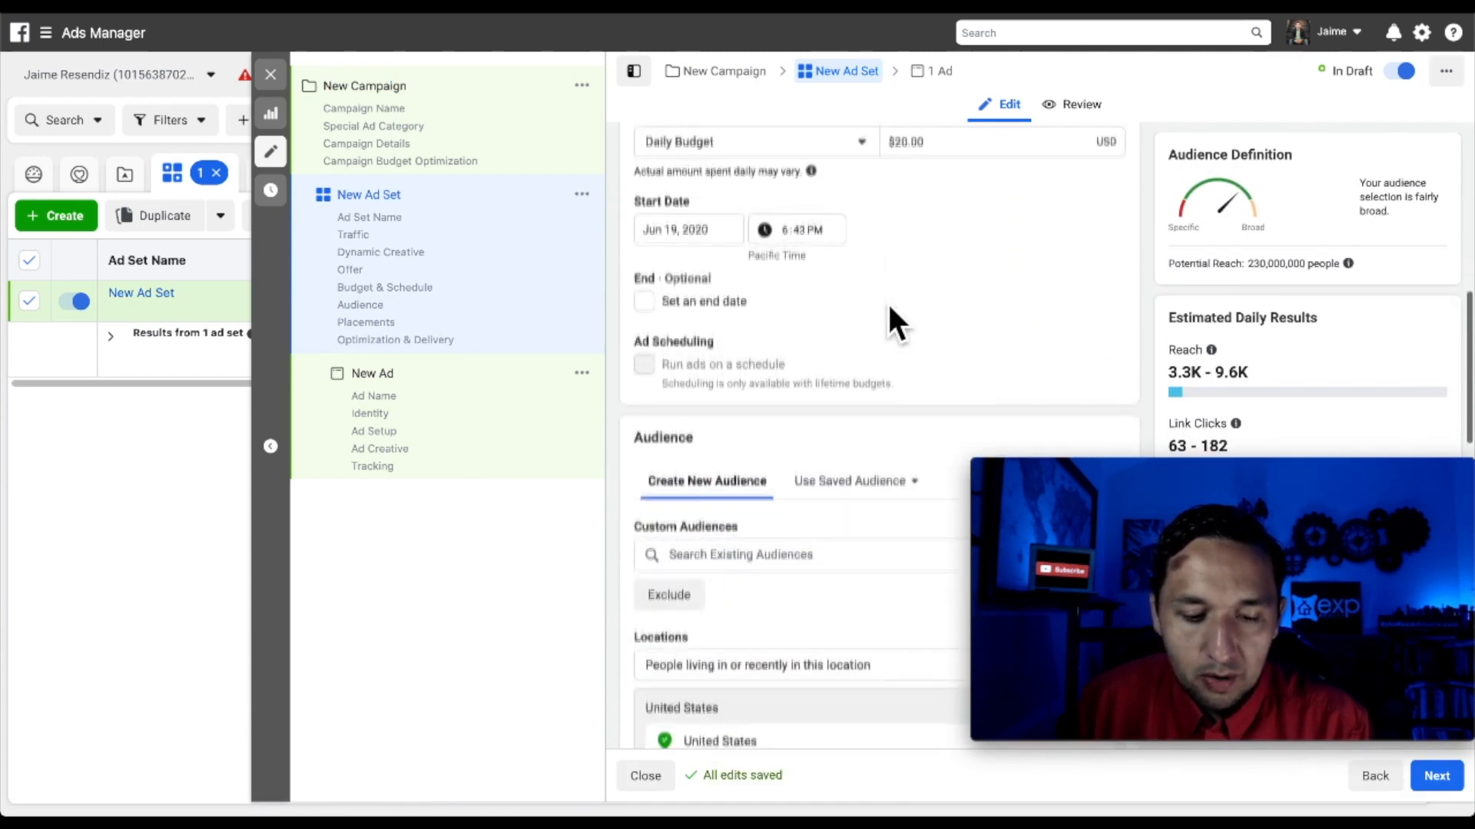
{"action": "scroll", "scroll_direction": "down", "scroll_amount": 3}
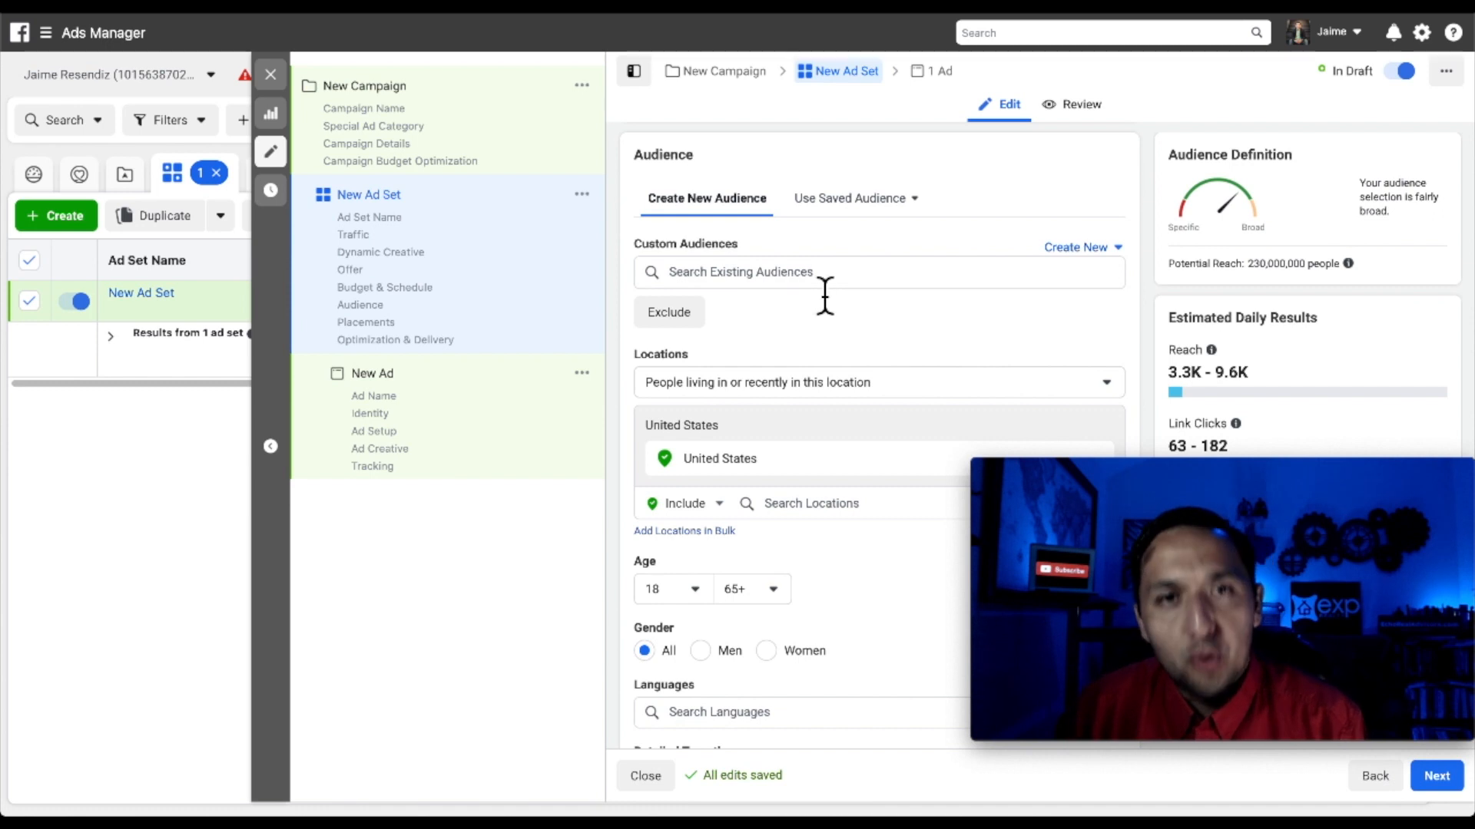
{"action": "scroll", "scroll_direction": "down", "scroll_amount": 3}
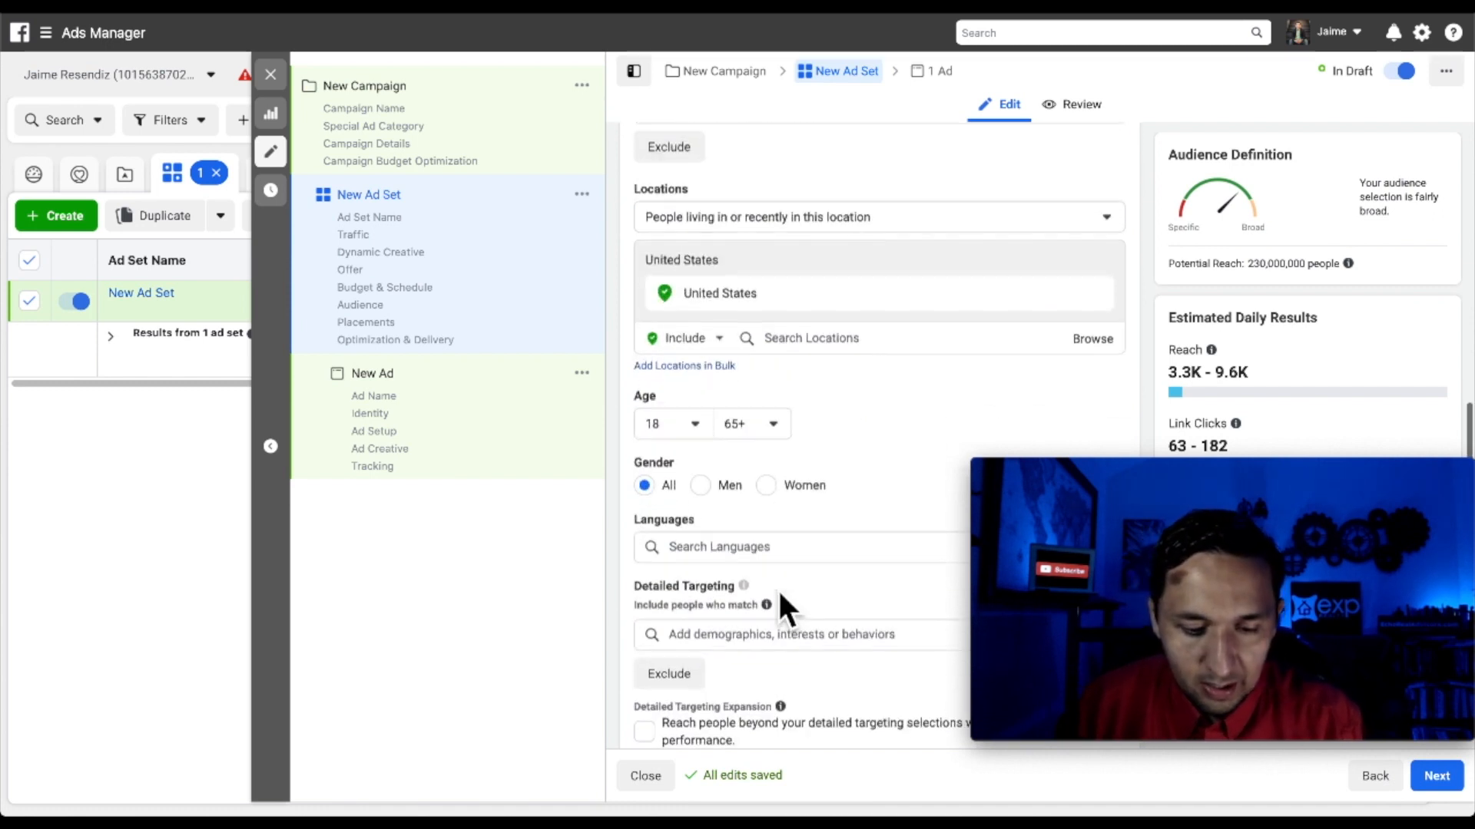
{"action": "scroll", "scroll_direction": "up", "scroll_amount": 3}
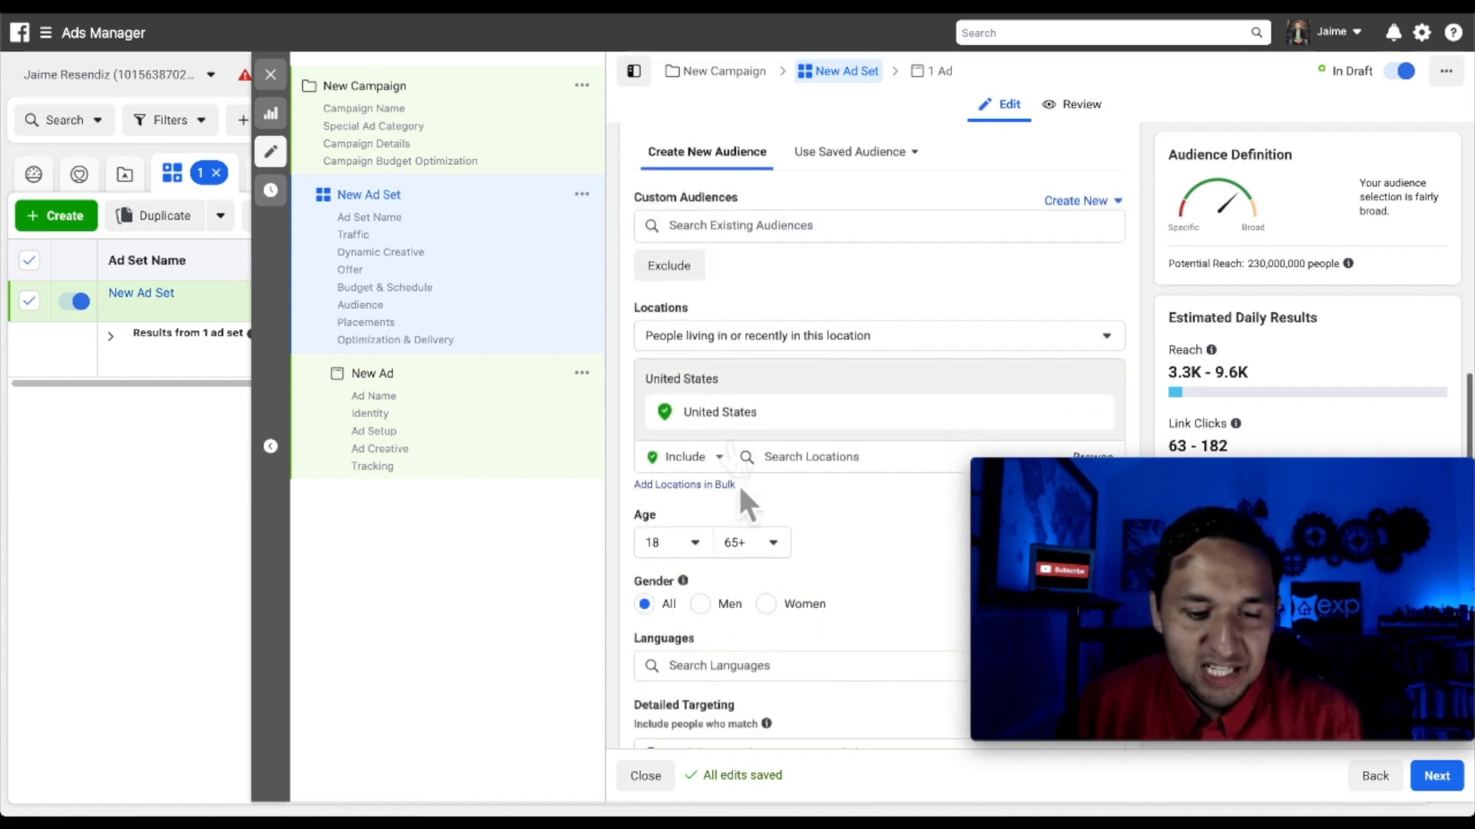
{"action": "mouse_move", "coordinate": [820, 479]}
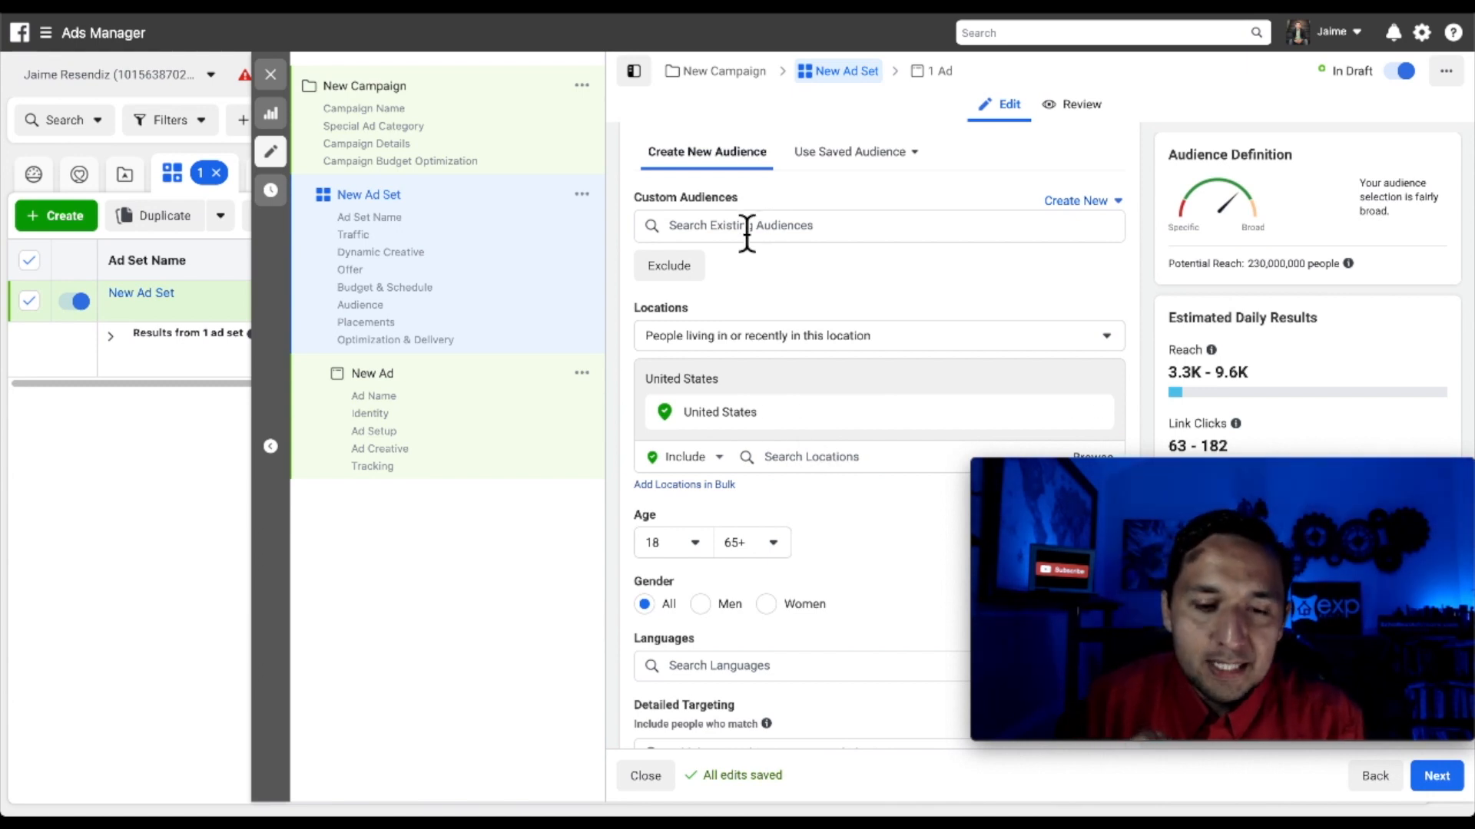
{"action": "mouse_move", "coordinate": [734, 412]}
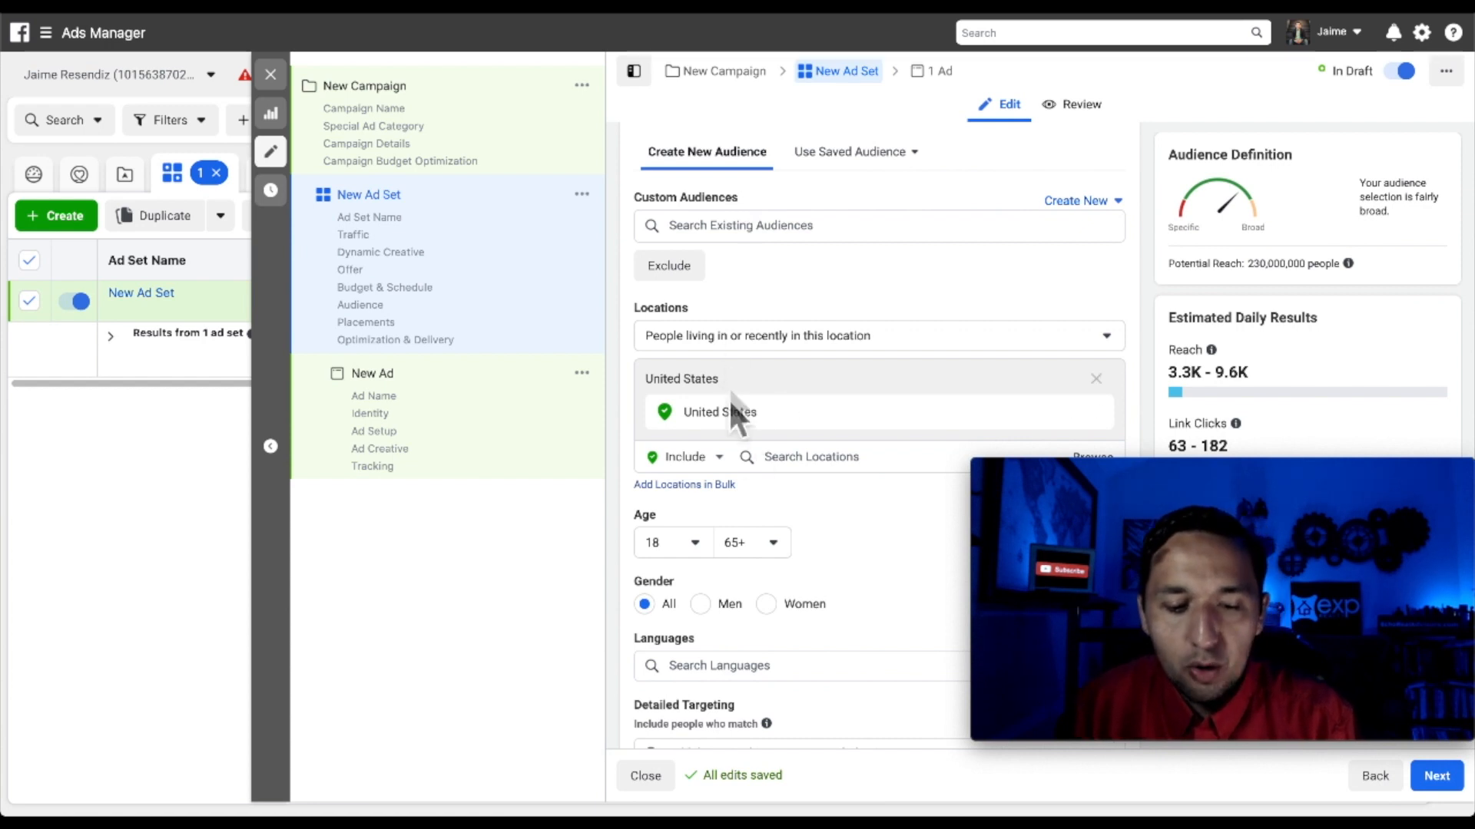
{"action": "mouse_move", "coordinate": [803, 484]}
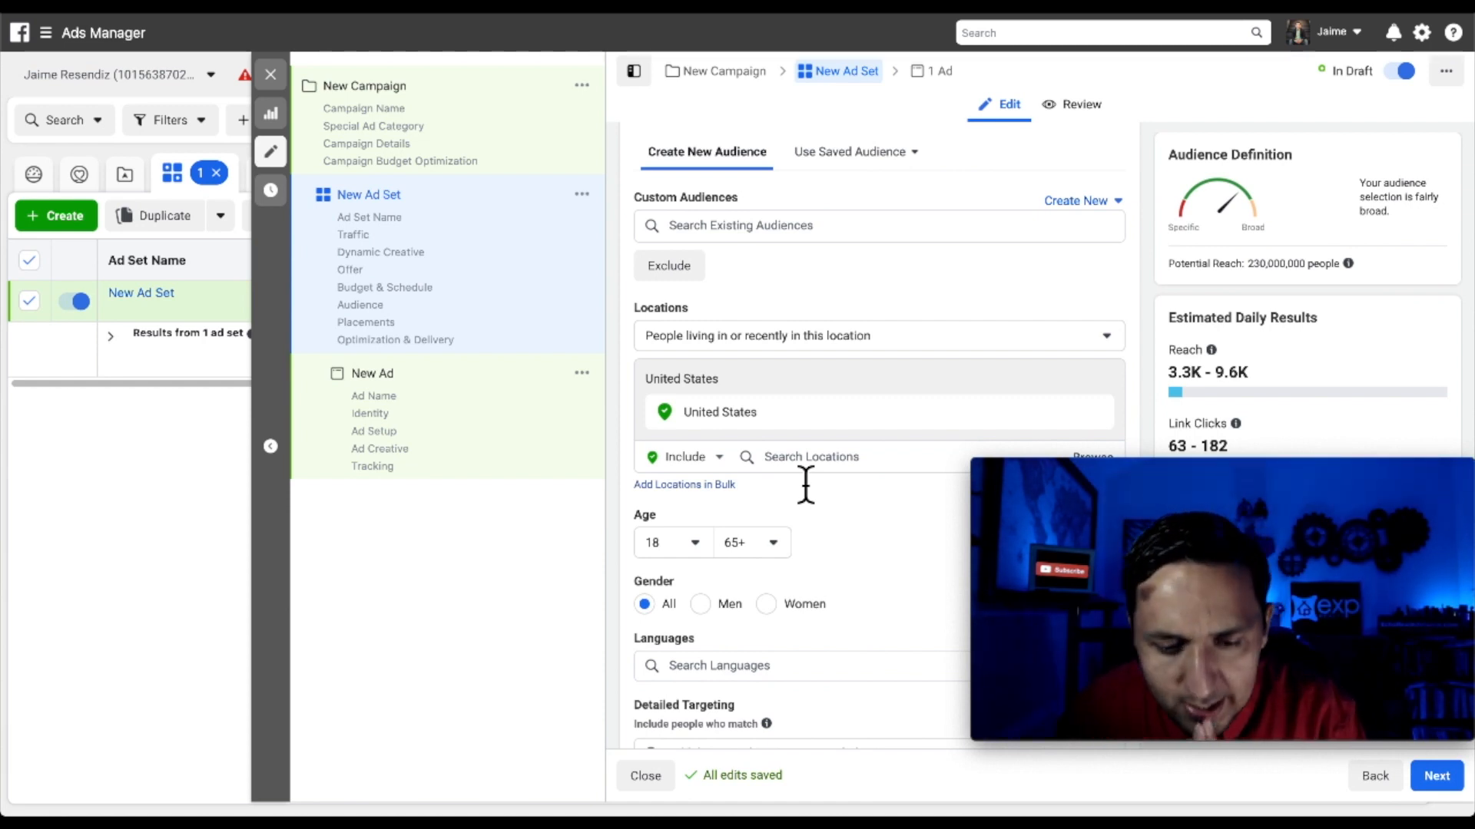
{"action": "mouse_move", "coordinate": [799, 404]}
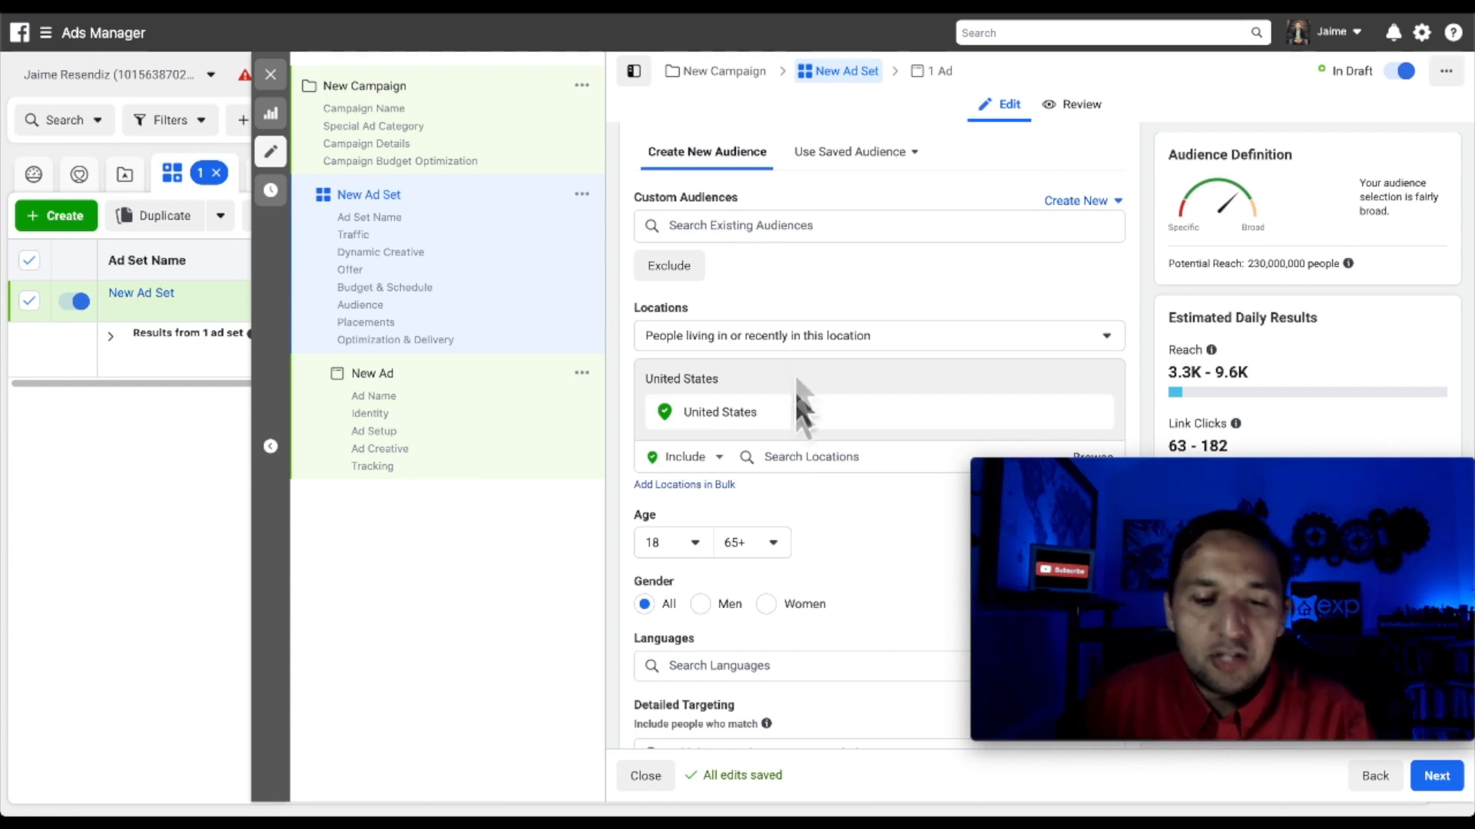
{"action": "mouse_move", "coordinate": [757, 531]}
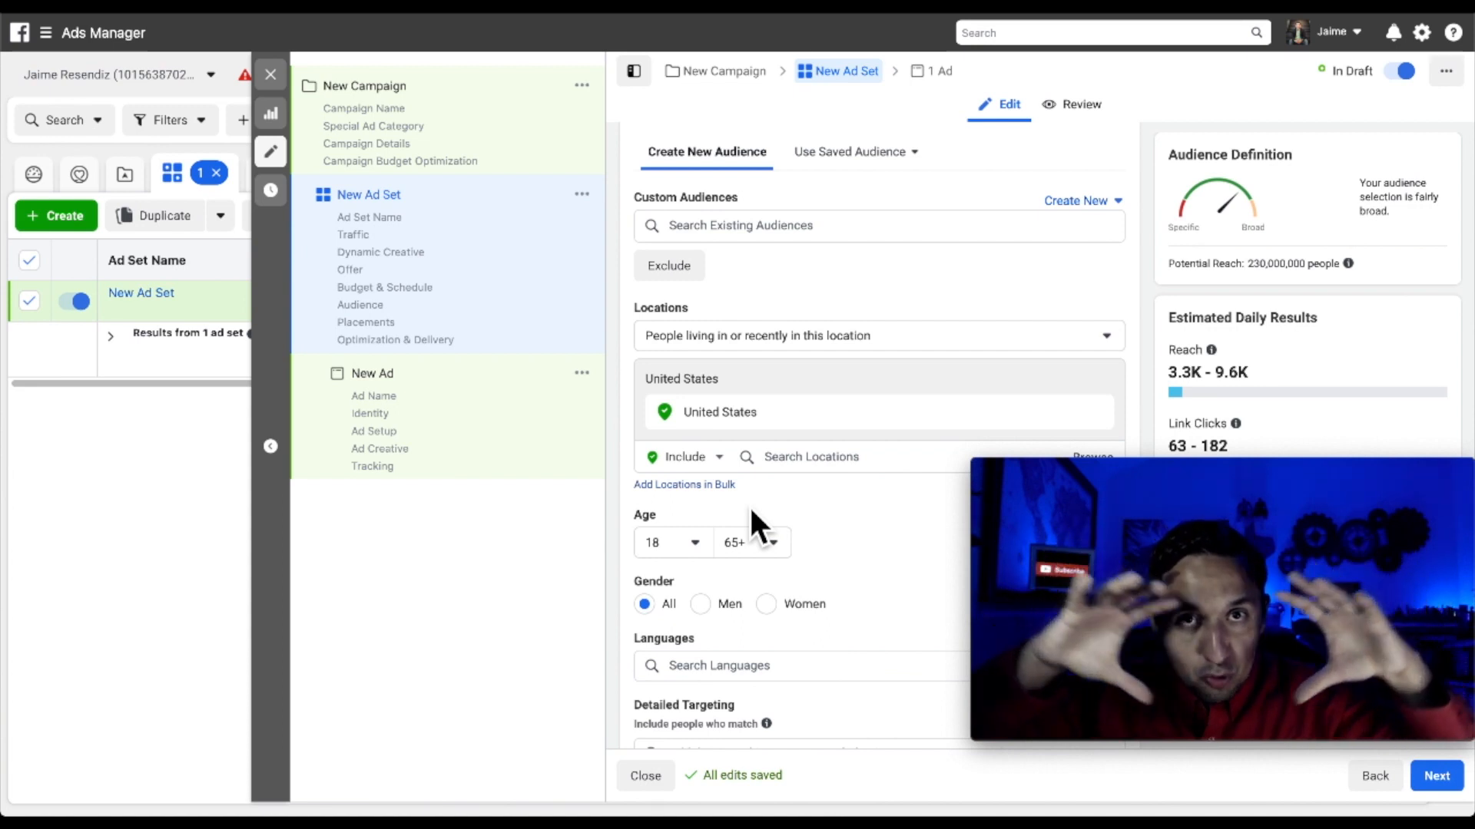
{"action": "mouse_move", "coordinate": [788, 465]}
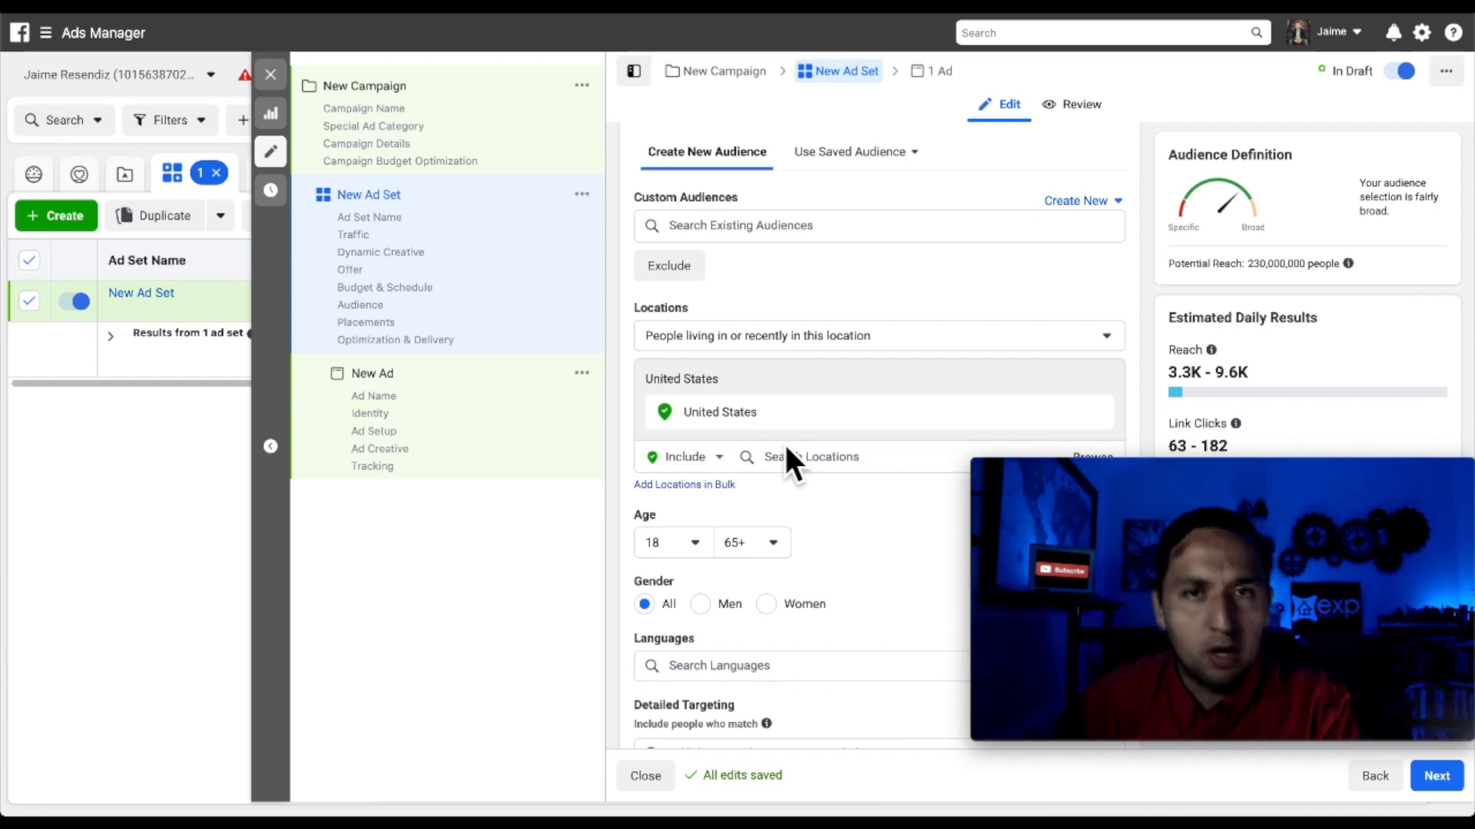
{"action": "mouse_move", "coordinate": [794, 598]}
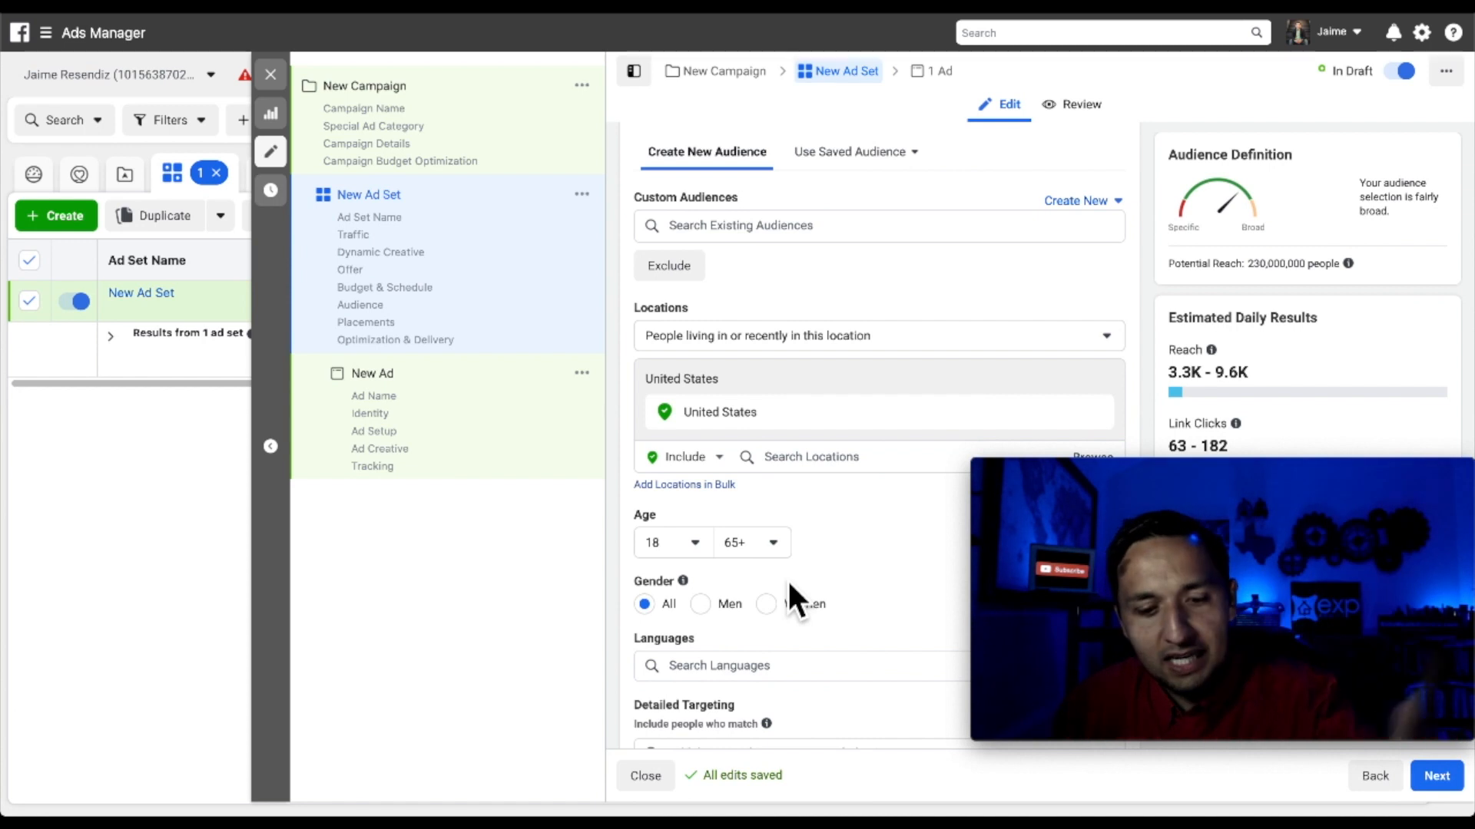
{"action": "scroll", "scroll_direction": "down", "scroll_amount": 3}
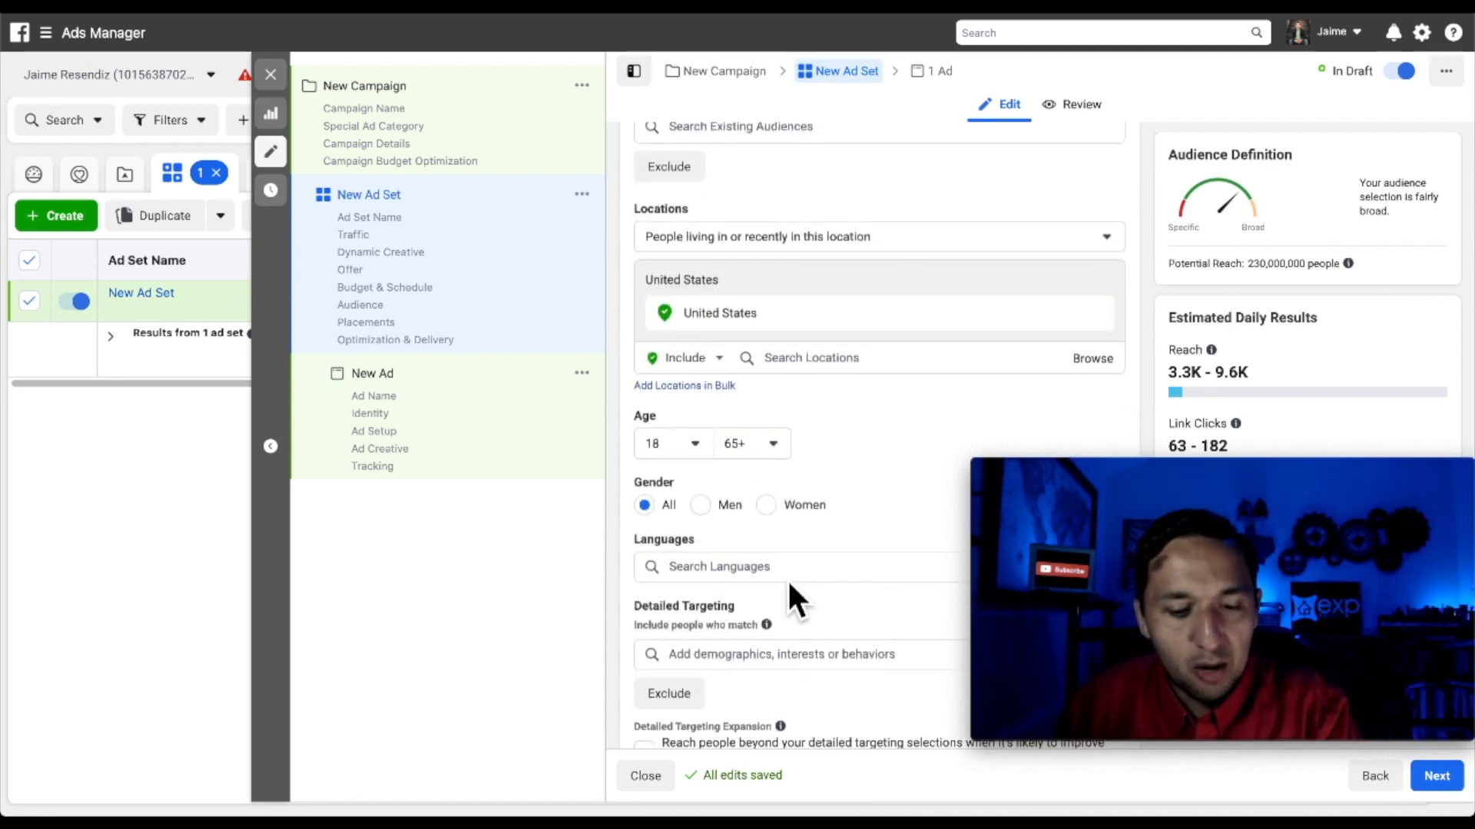